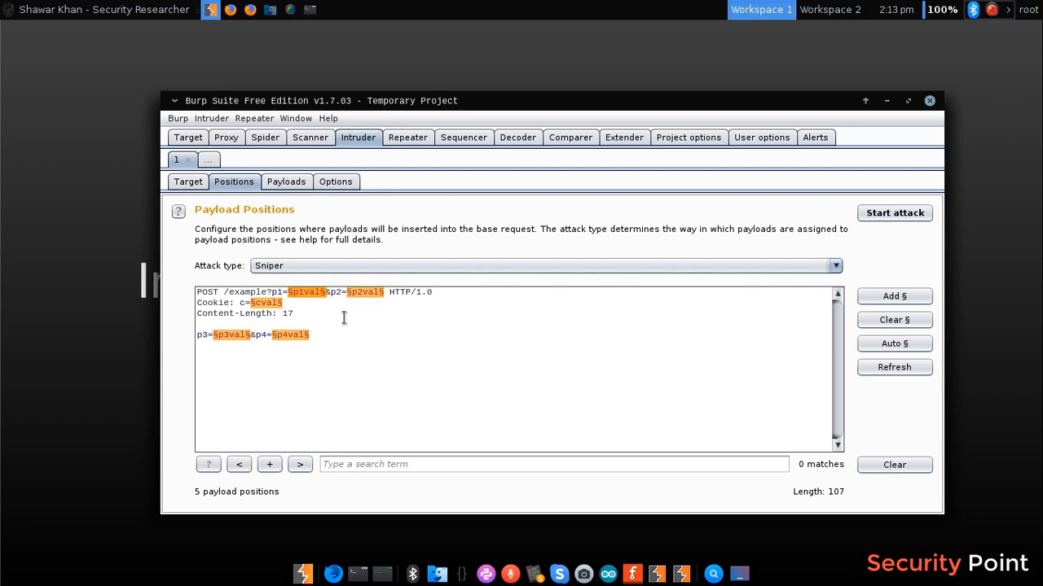
pyautogui.moveTo(303, 210)
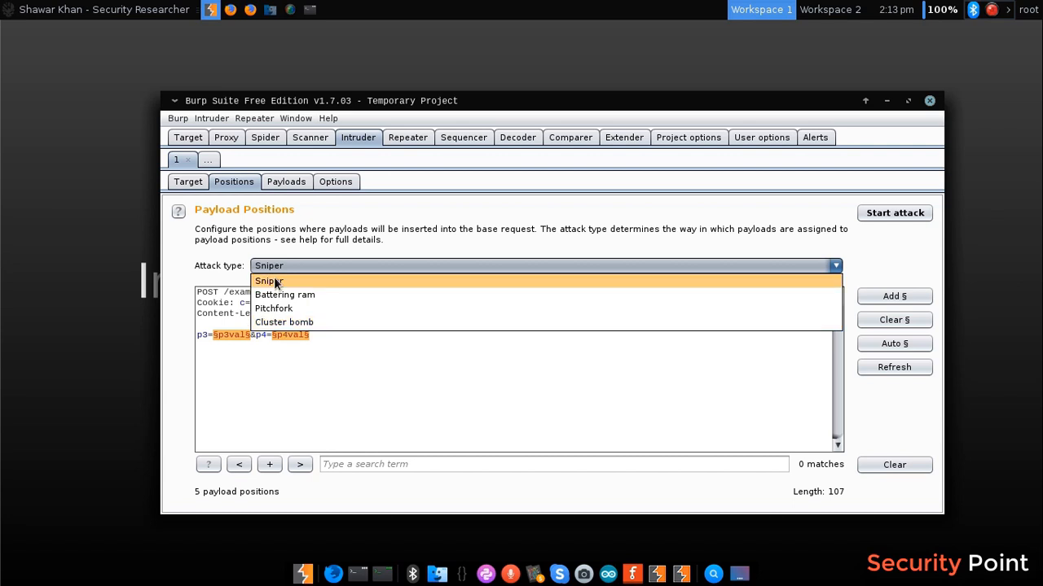
# Keep Sniper as the attack type and go to the payload settings.
pyautogui.click(268, 281)
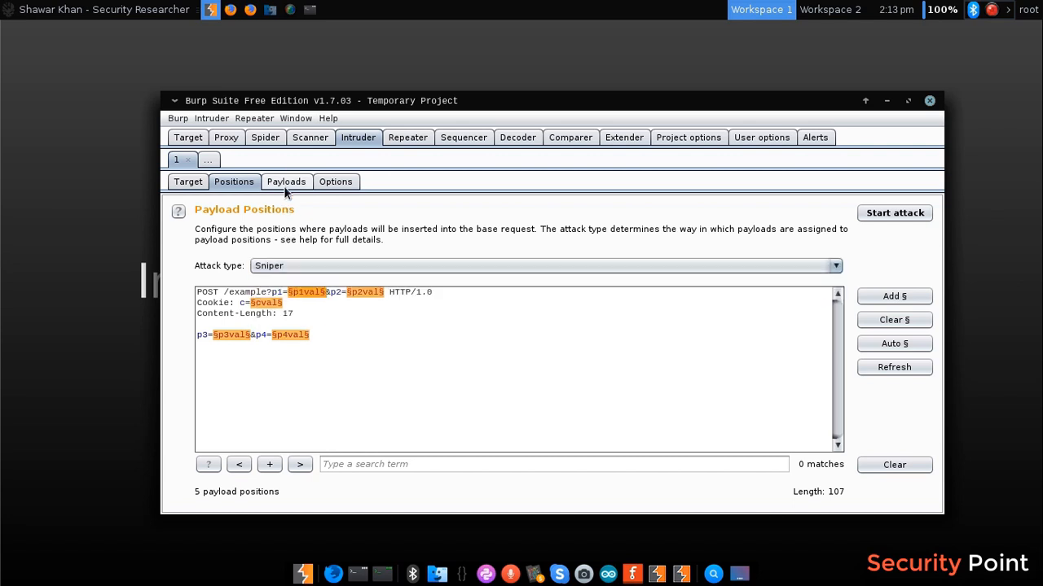
pyautogui.click(286, 180)
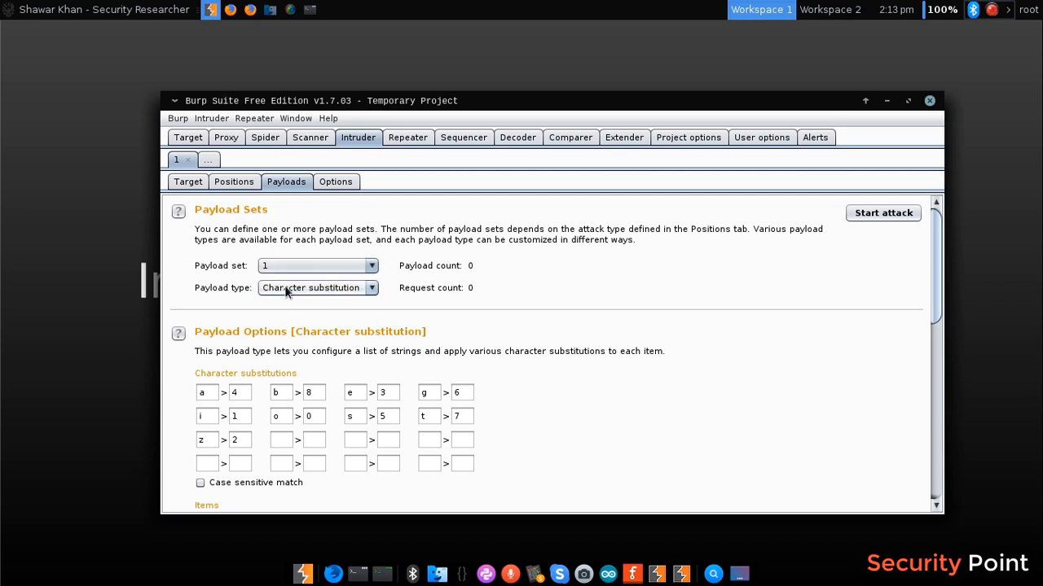
# Try Numbers and Brute forcer payload types, then select Simple list.
pyautogui.click(317, 288)
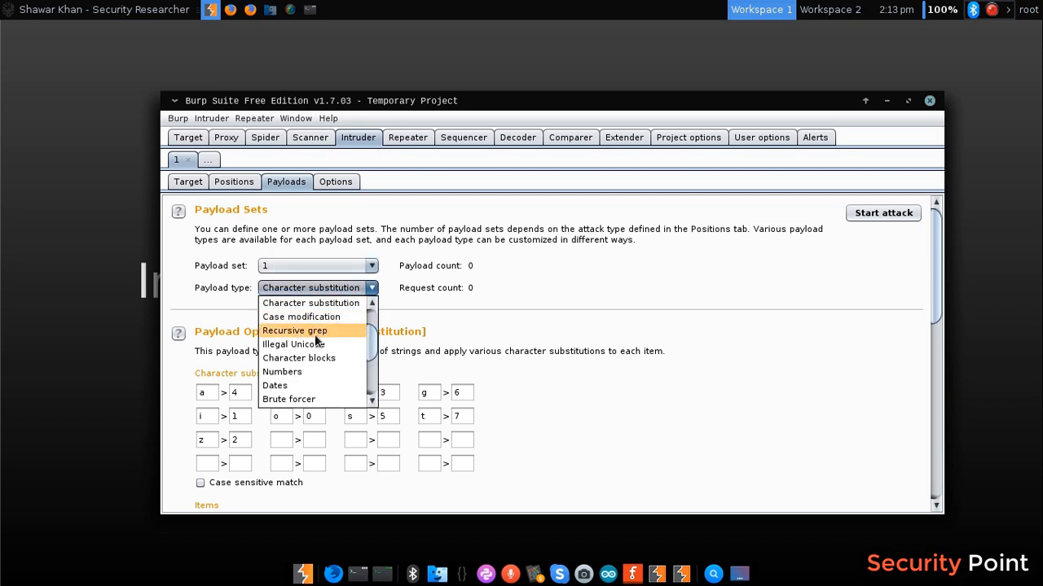
pyautogui.click(282, 371)
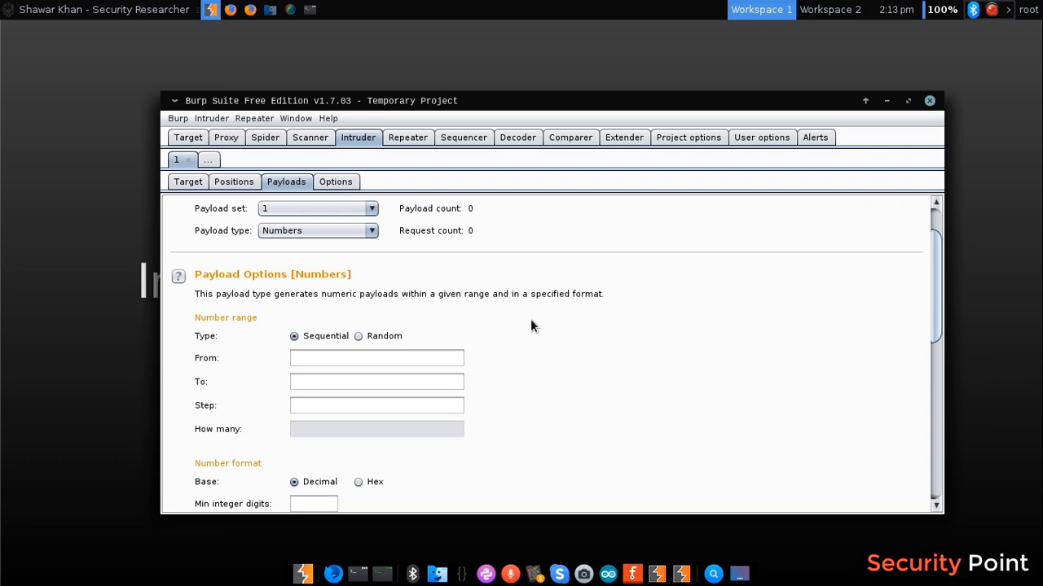
pyautogui.click(318, 231)
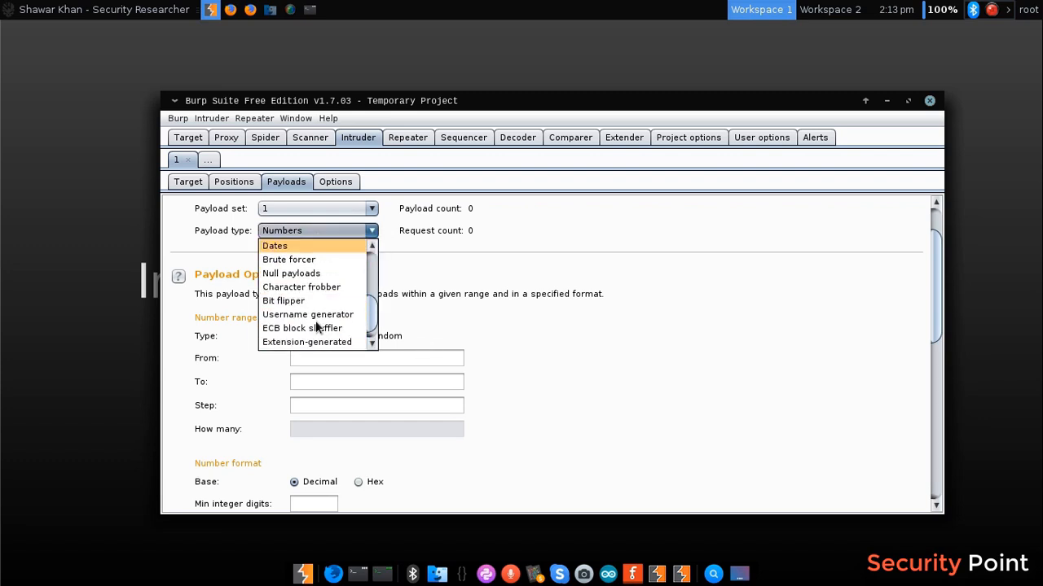
pyautogui.click(288, 259)
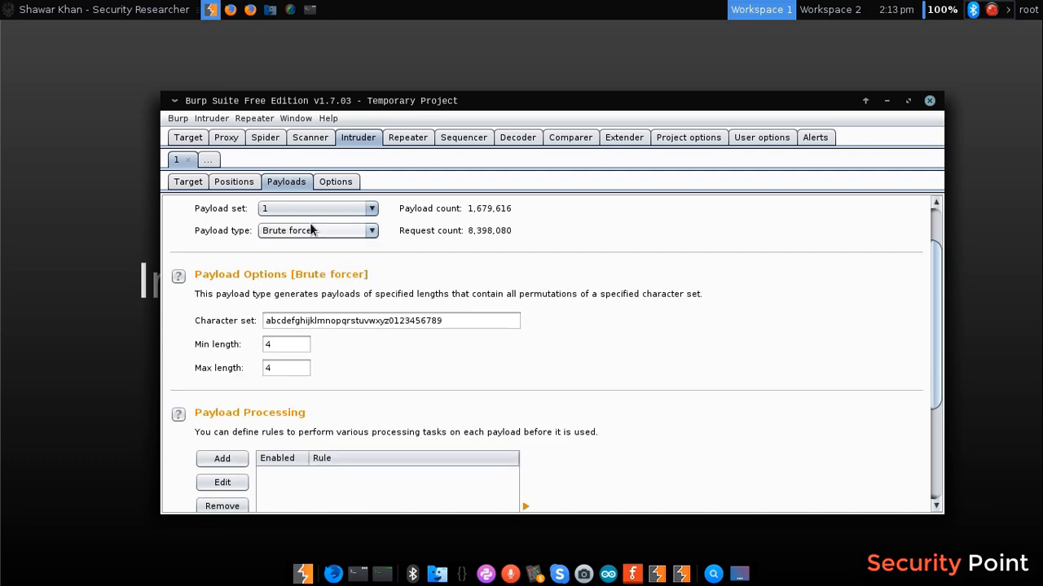
pyautogui.moveTo(399, 307)
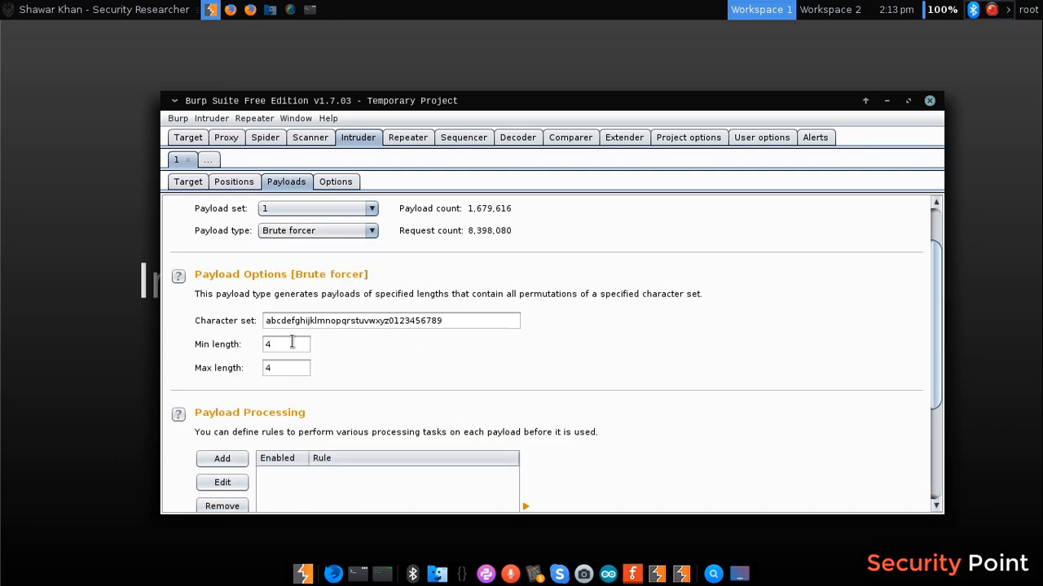
pyautogui.moveTo(255, 383)
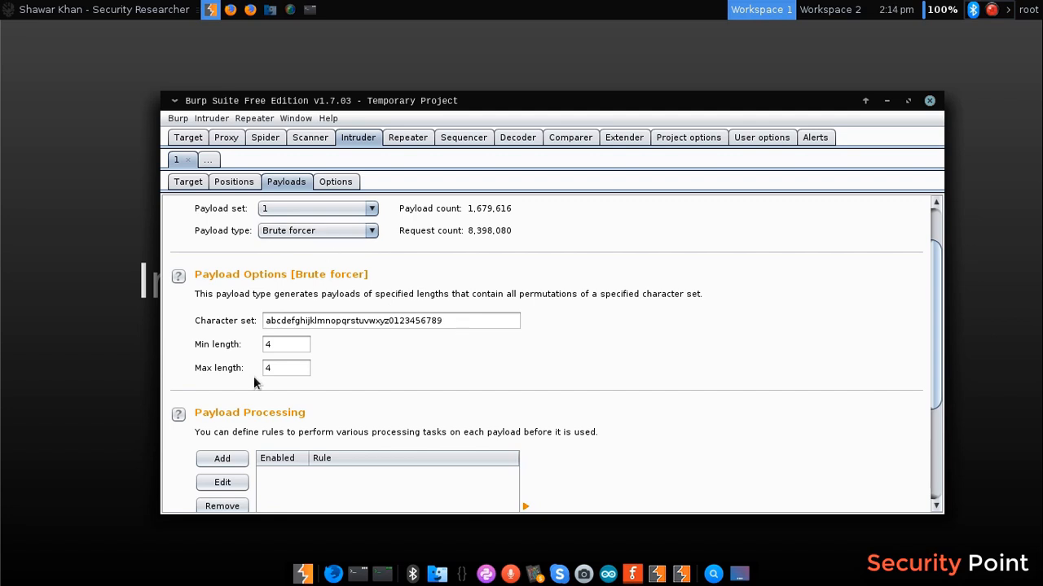
pyautogui.click(318, 231)
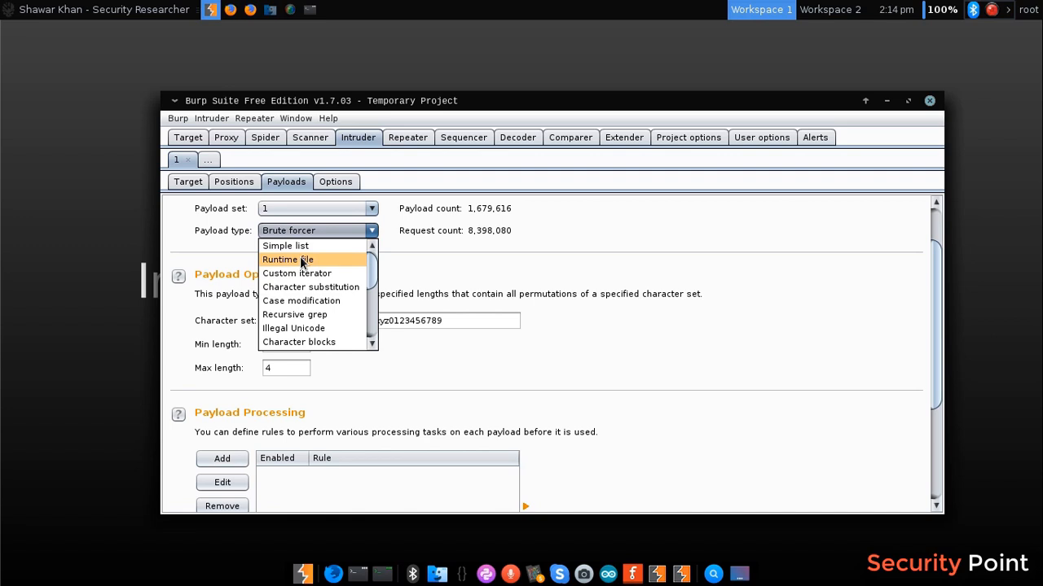
pyautogui.click(285, 245)
pyautogui.write('te')
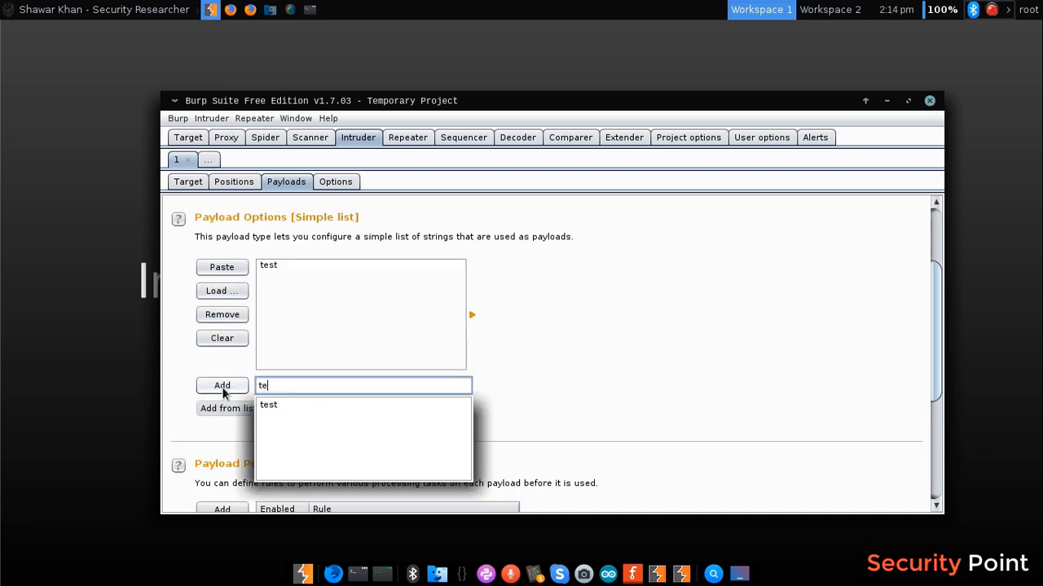
# Add 'test' entries to the payload list, review positions, and select each test entry.
pyautogui.click(221, 386)
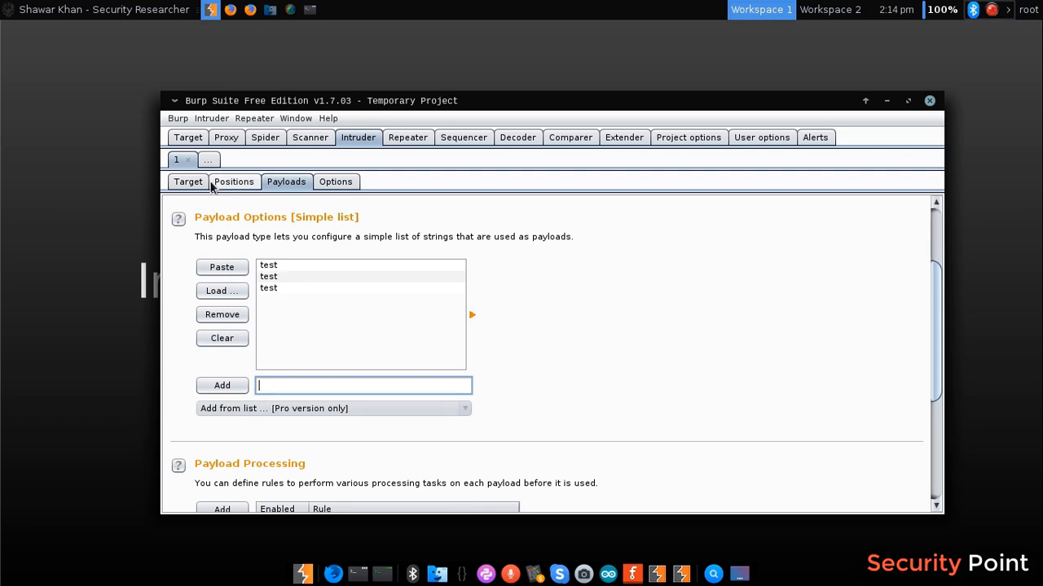
pyautogui.click(234, 181)
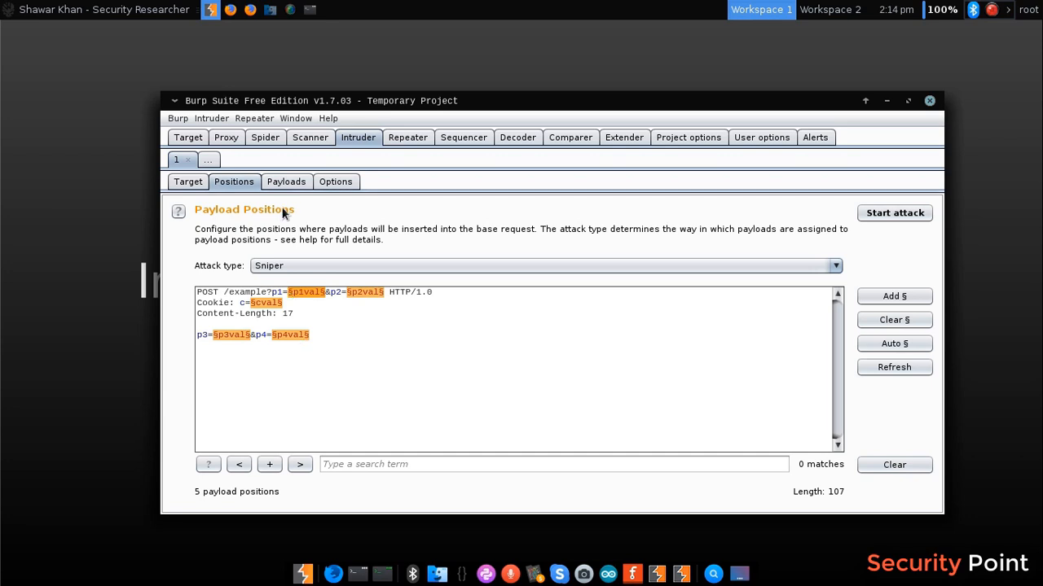
pyautogui.click(286, 181)
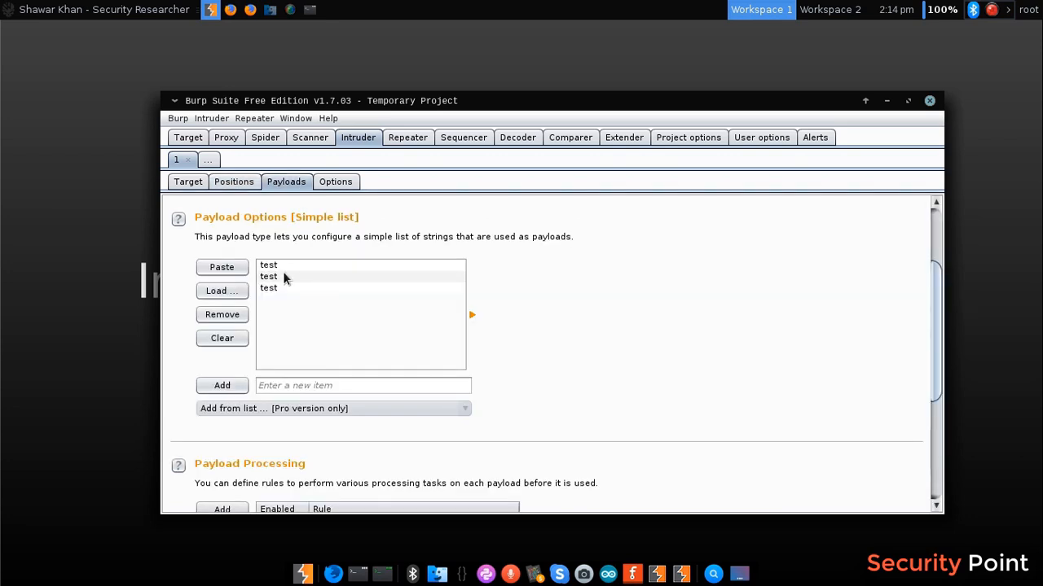
pyautogui.click(268, 264)
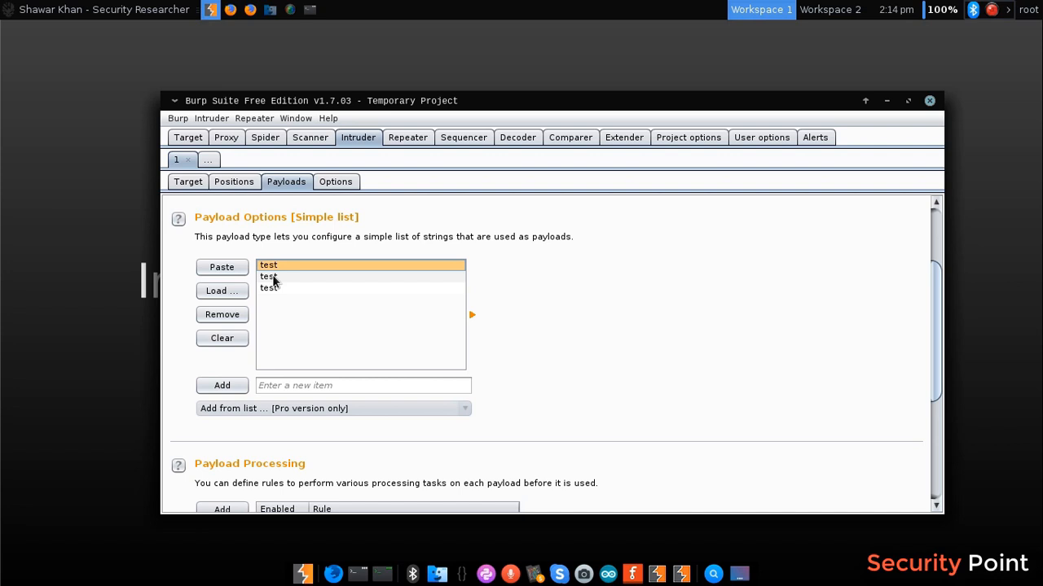
pyautogui.click(269, 276)
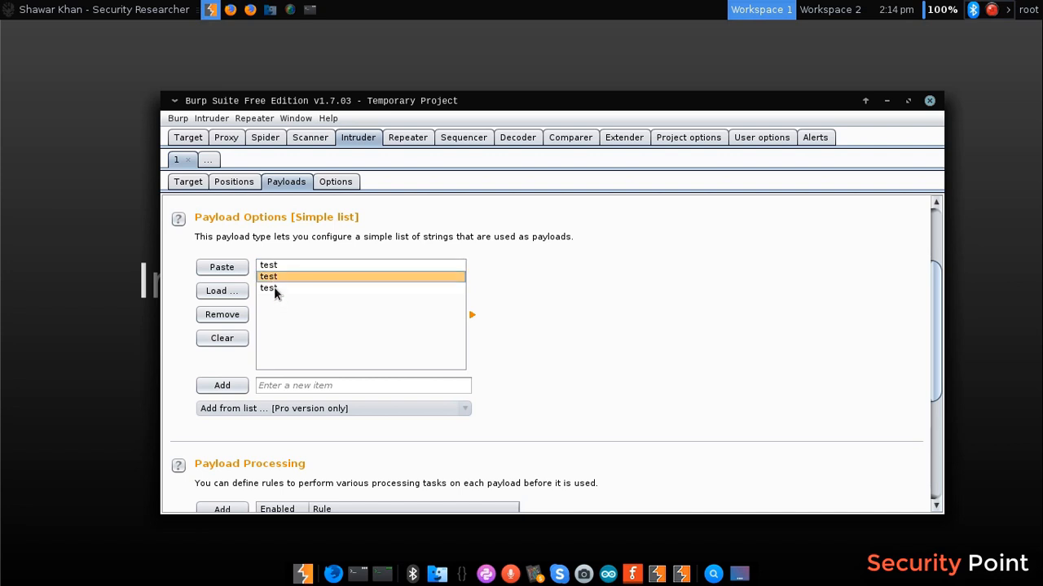
pyautogui.click(268, 288)
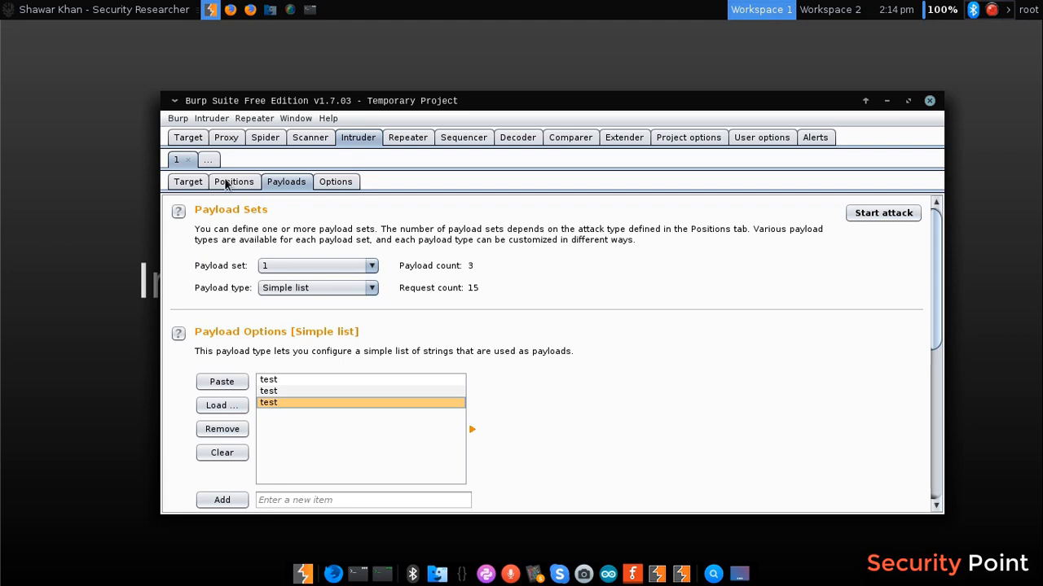
pyautogui.click(234, 182)
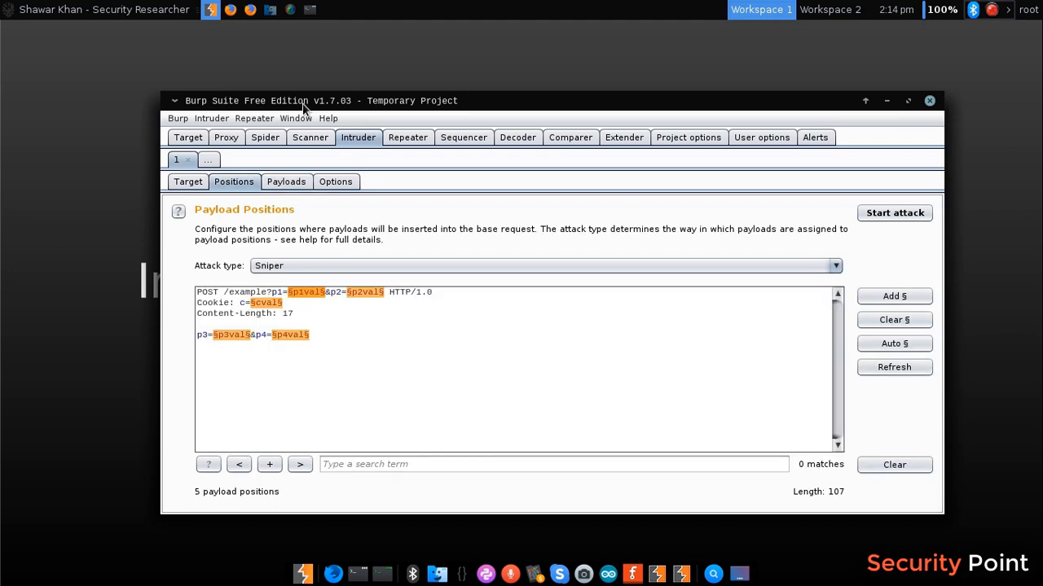
pyautogui.moveTo(320, 100); pyautogui.dragTo(309, 92)
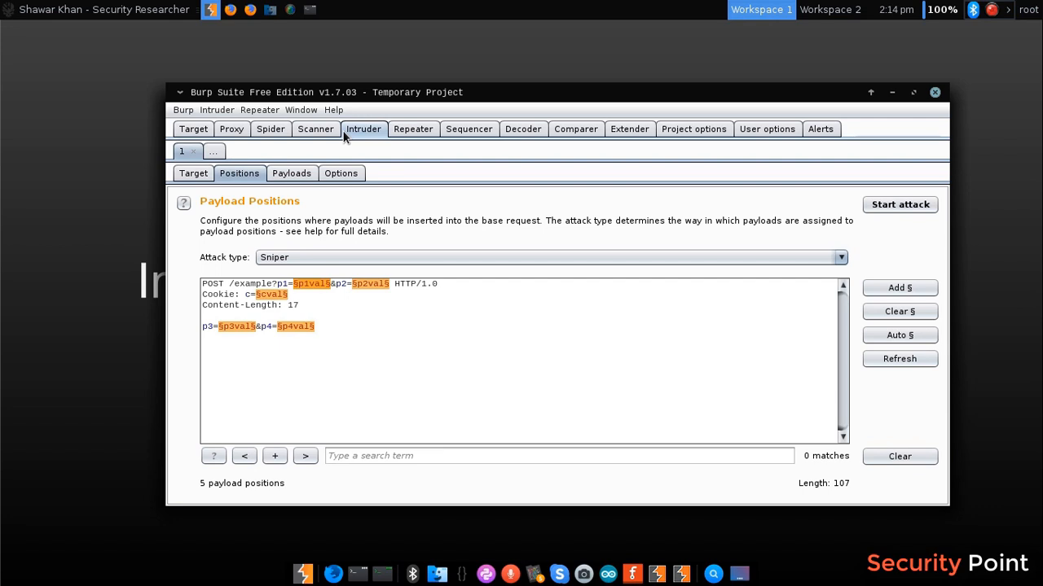
pyautogui.moveTo(342, 98)
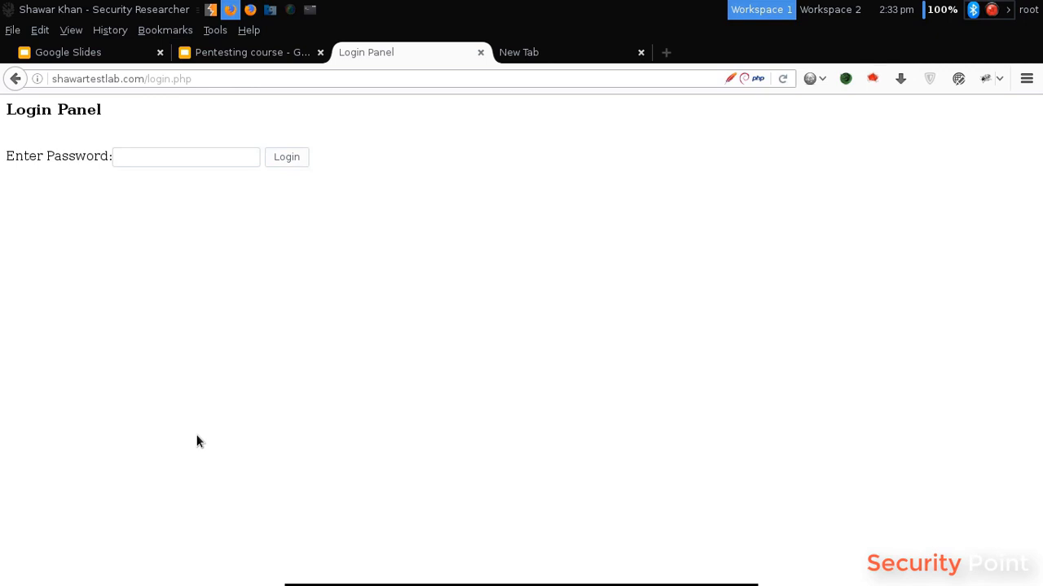
# Enter 'test' as the password on the Login Panel and submit it.
pyautogui.click(122, 78)
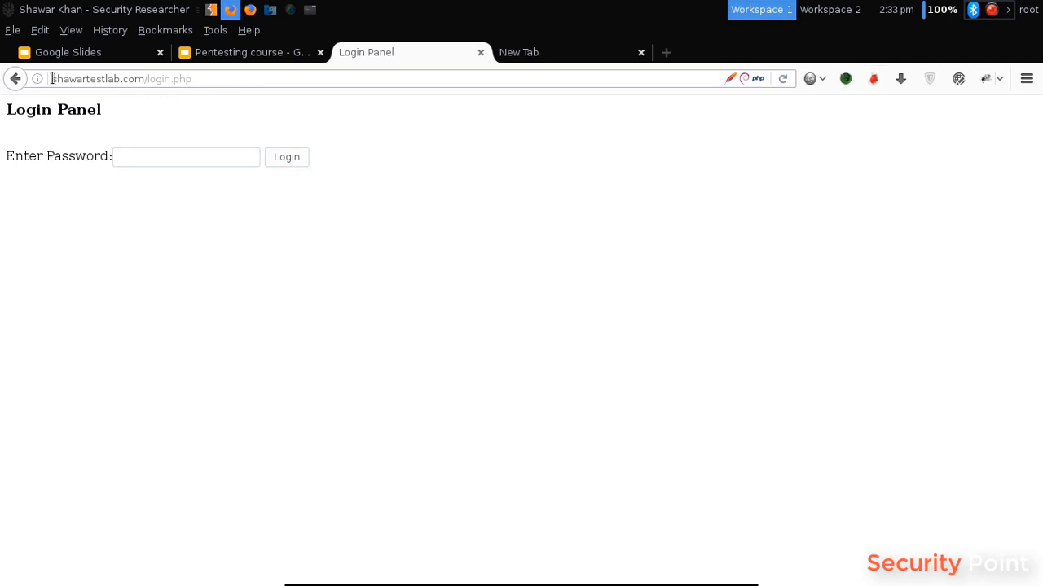
pyautogui.click(122, 78)
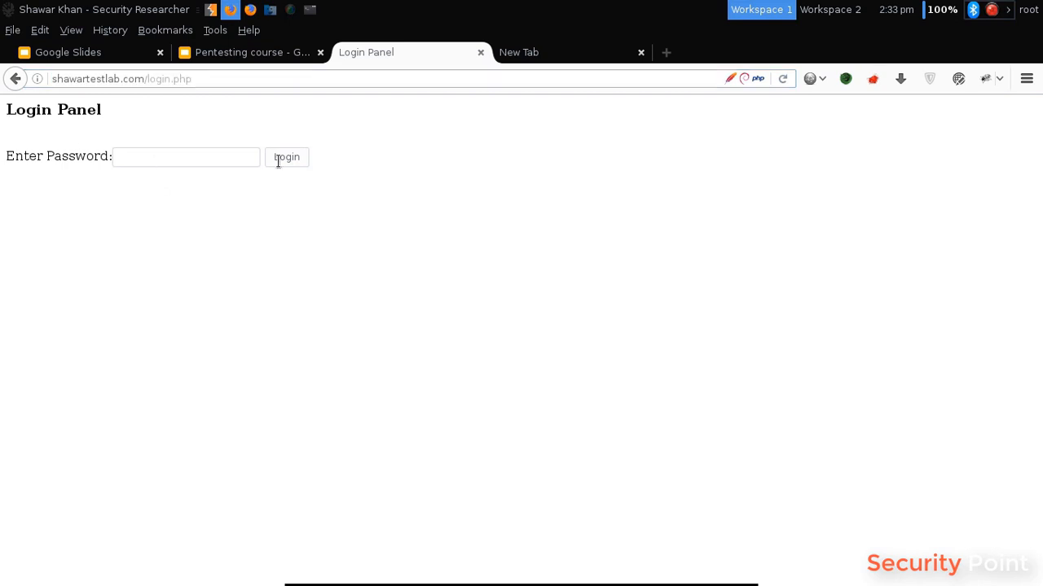
pyautogui.click(285, 157)
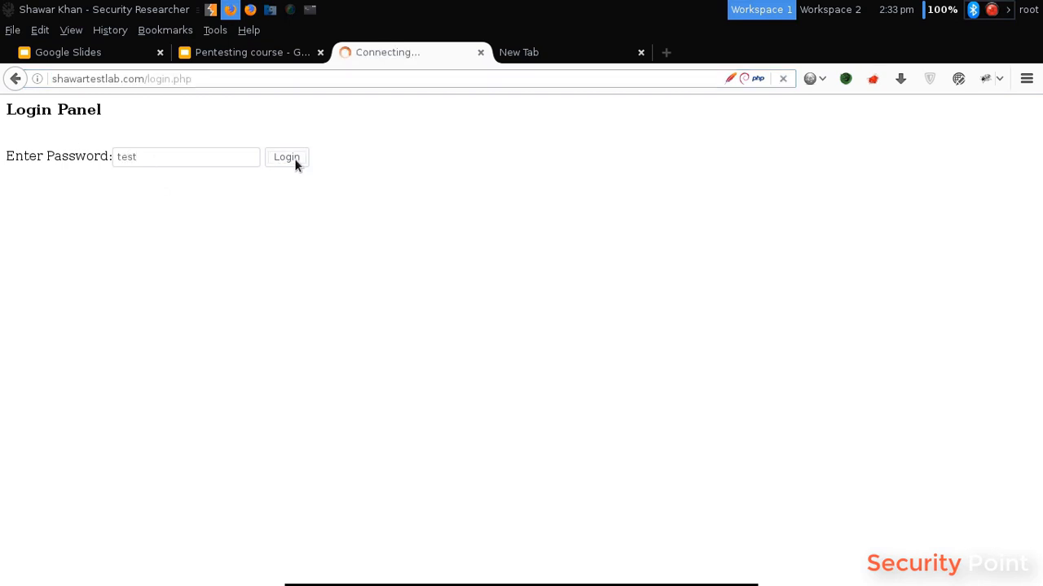
pyautogui.click(285, 156)
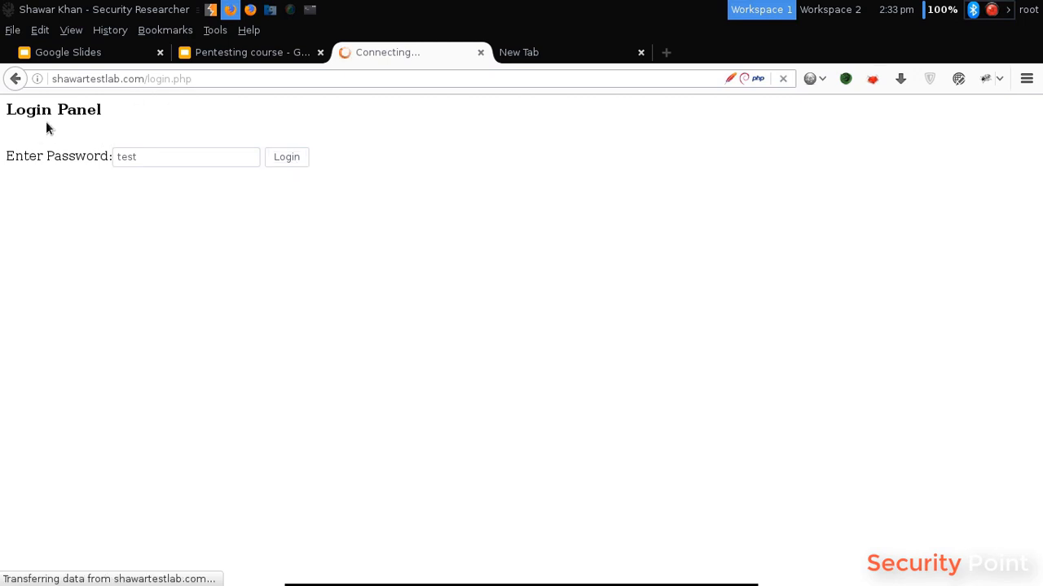
pyautogui.click(286, 156)
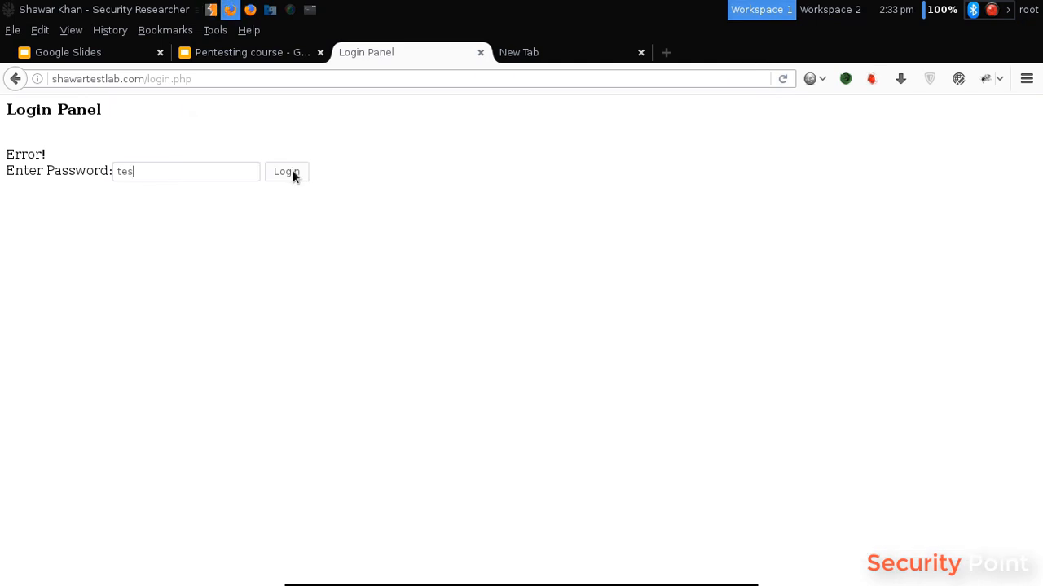
pyautogui.click(286, 172)
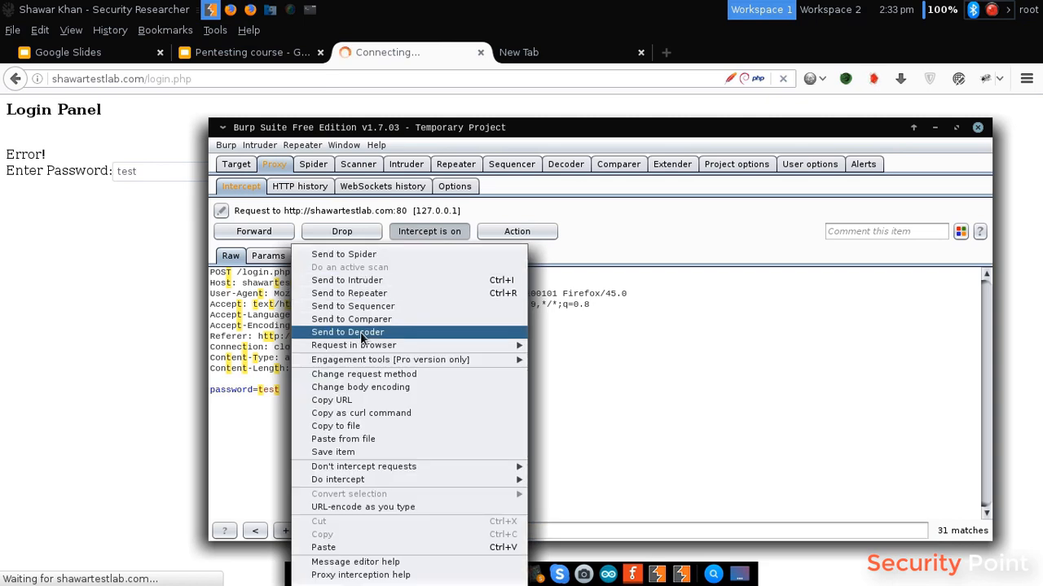
# Send the intercepted shawartestlab.com login request to Intruder and open it.
pyautogui.click(400, 252)
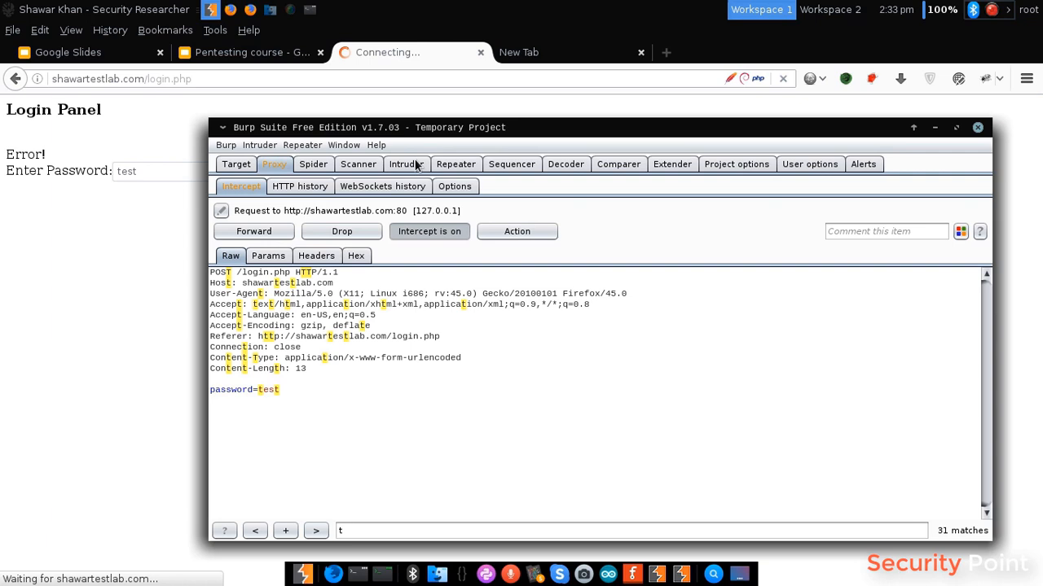
pyautogui.click(406, 164)
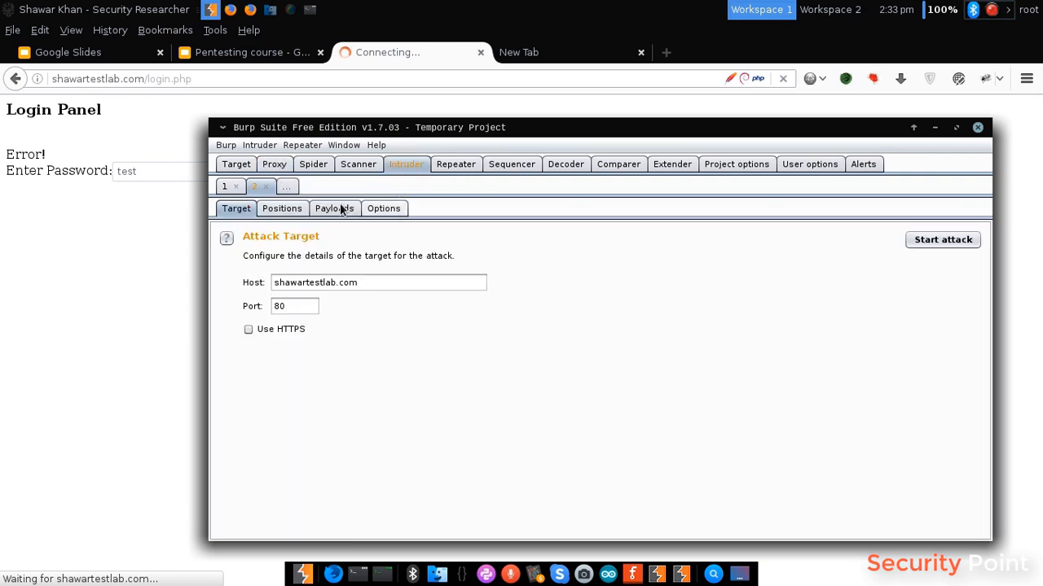
# Clear auto positions, mark password value 'test' as the payload, and choose Sniper.
pyautogui.click(282, 209)
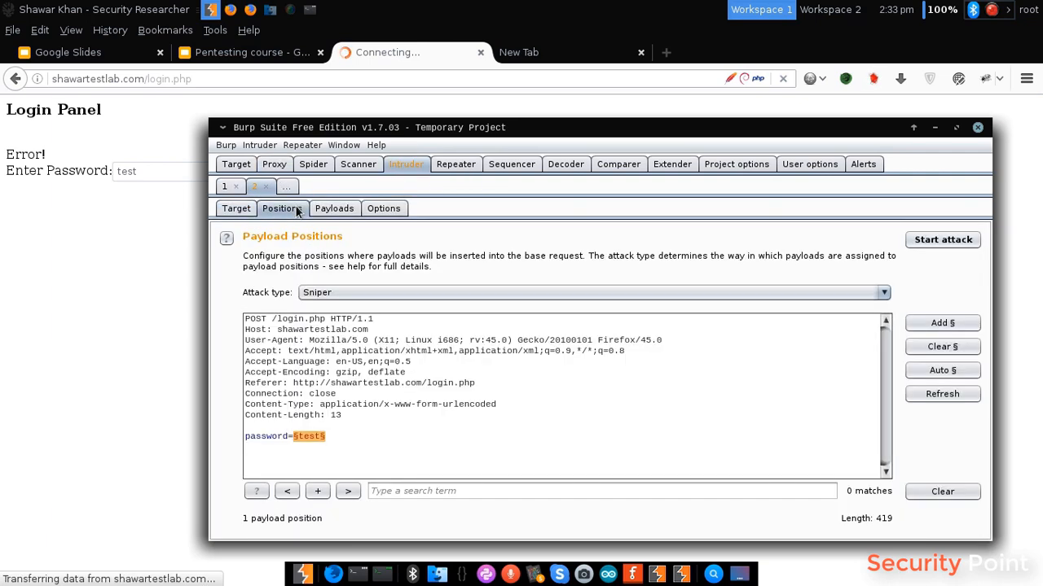
pyautogui.click(941, 346)
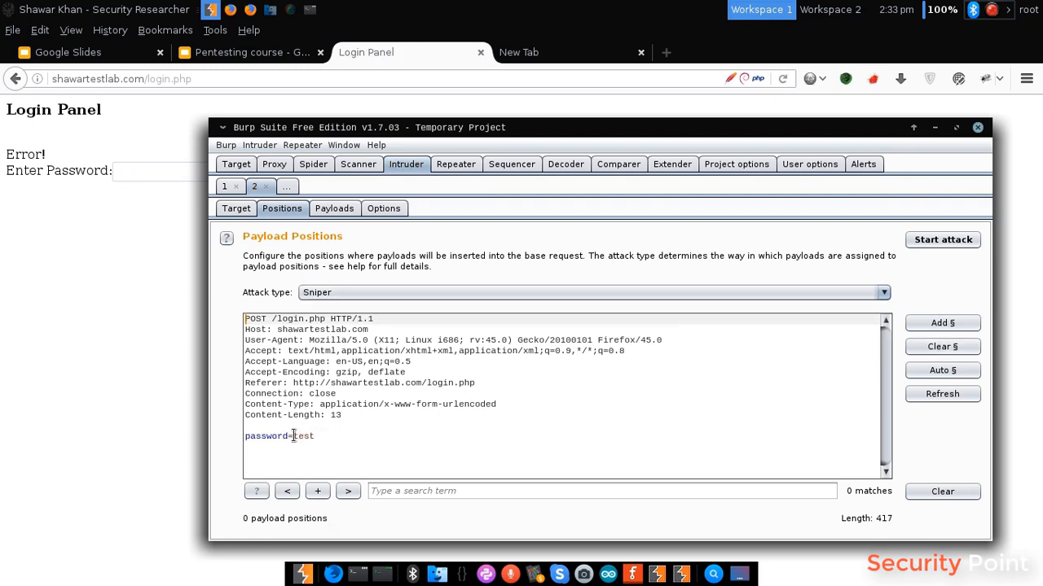
pyautogui.doubleClick(303, 435)
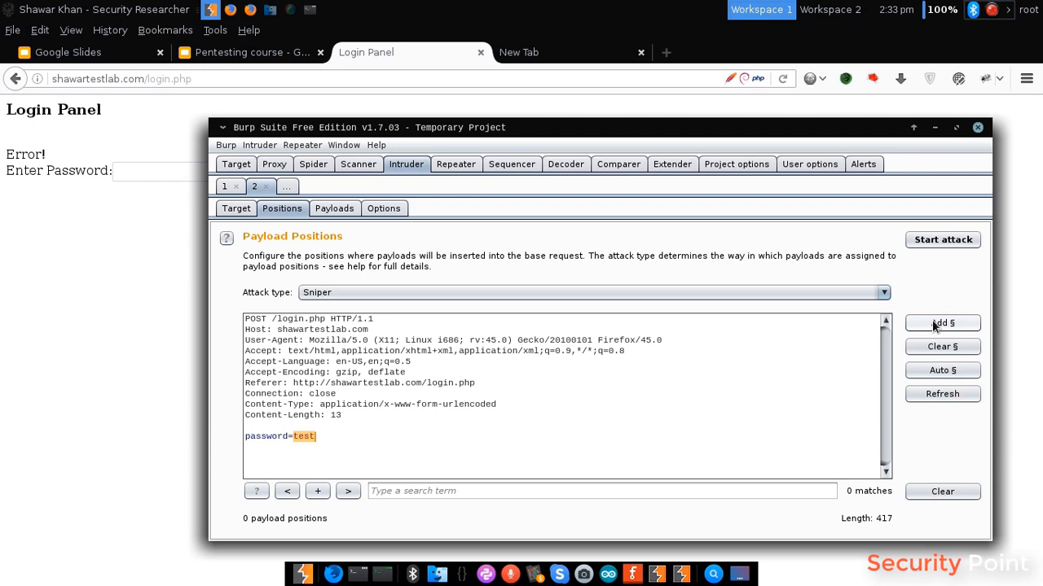
pyautogui.click(942, 323)
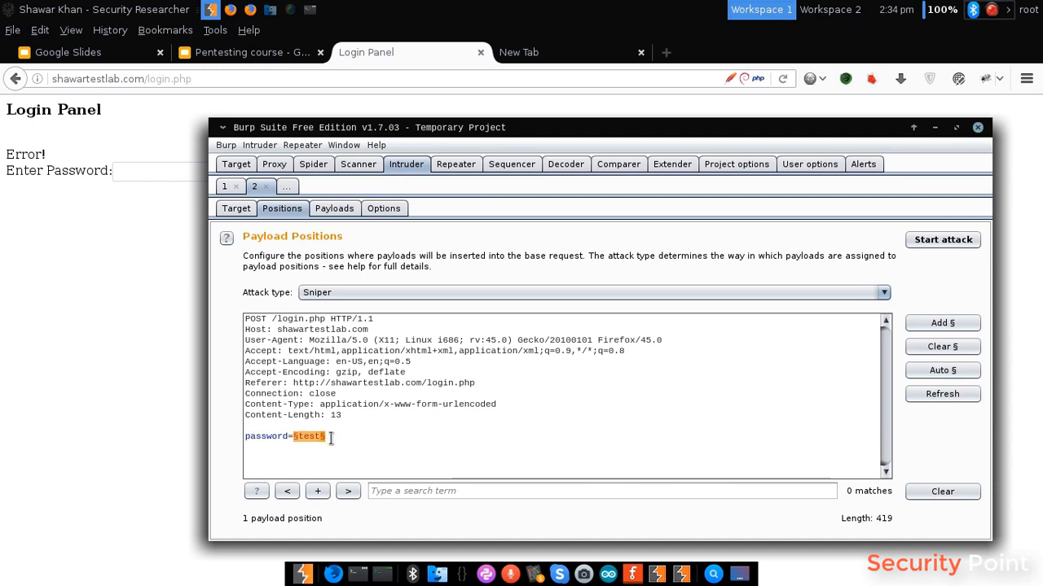
pyautogui.click(882, 291)
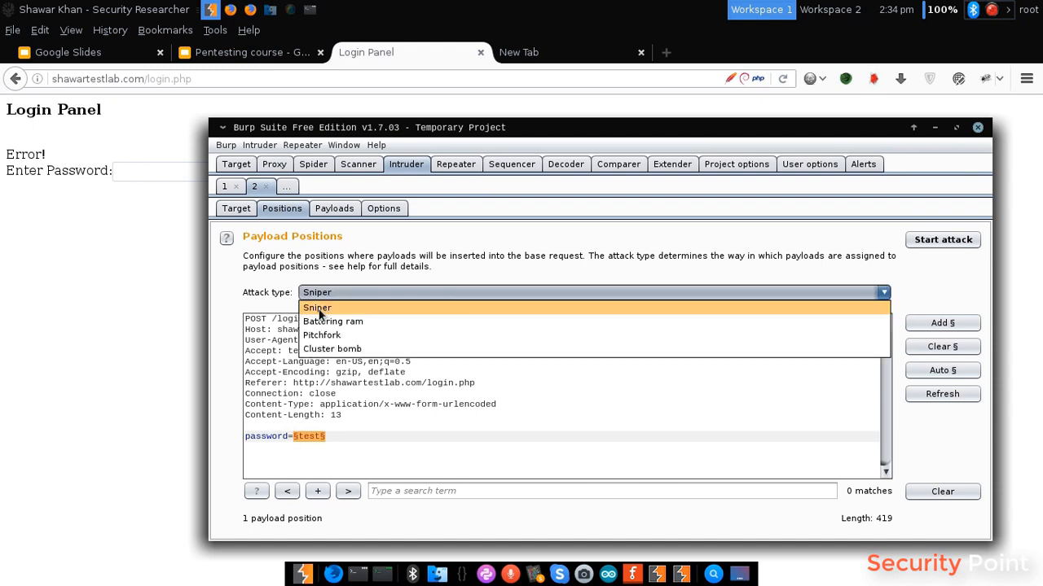
pyautogui.click(317, 307)
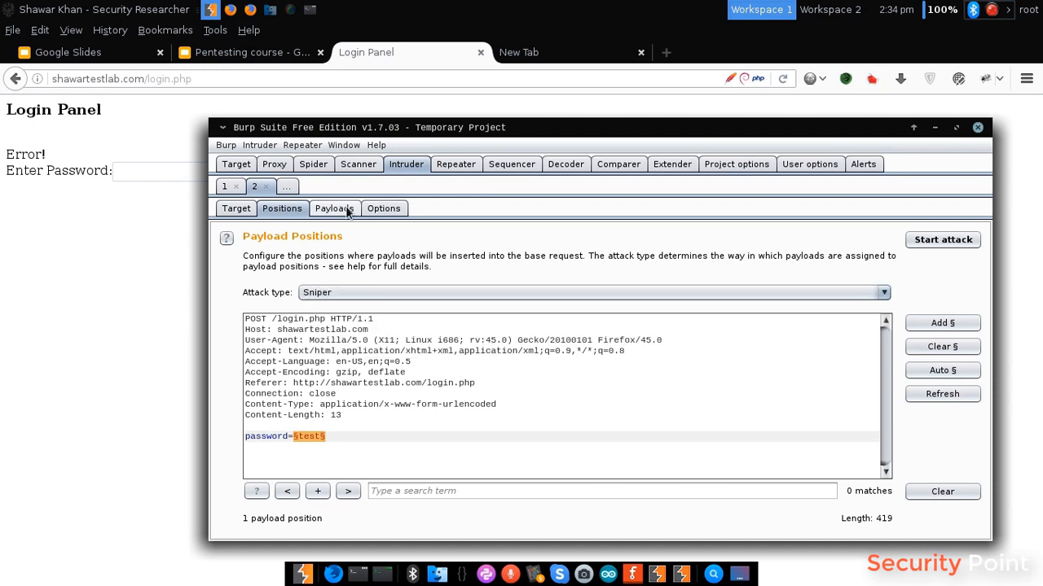
# Show the Payloads tab, scrolled down to the empty Simple list options.
pyautogui.click(333, 208)
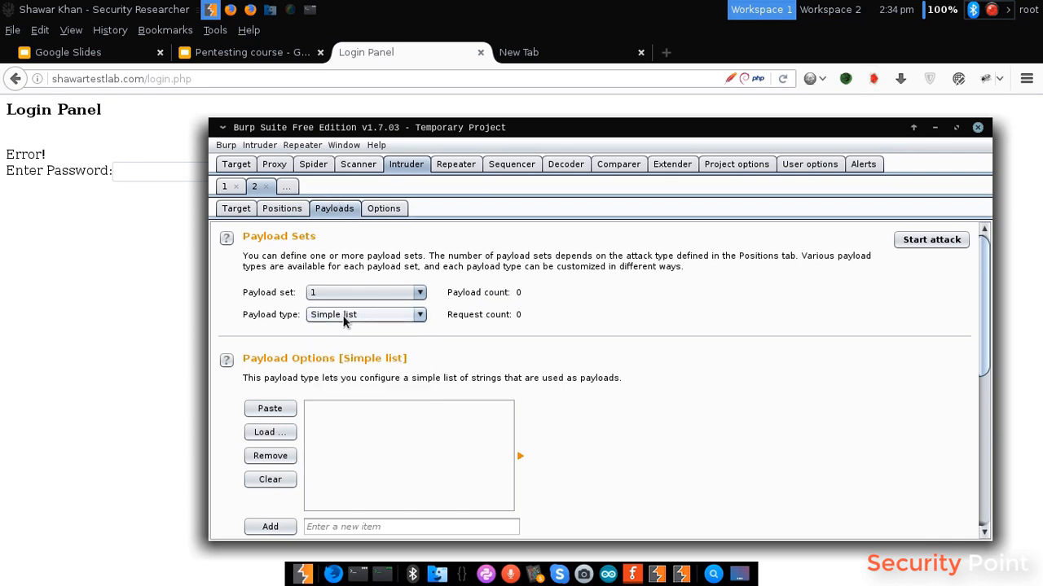
pyautogui.scroll(-3)
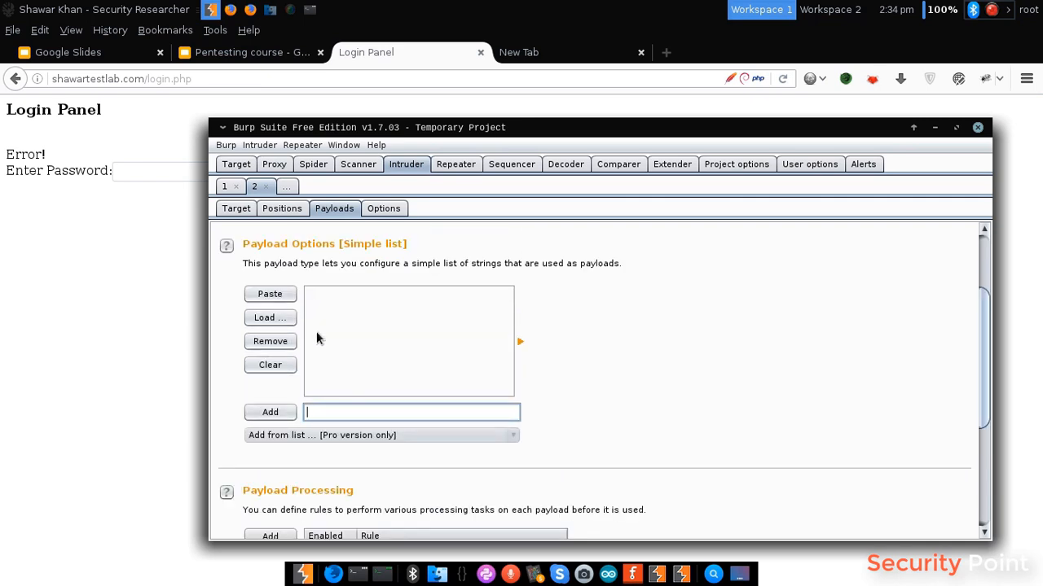
pyautogui.moveTo(269, 317)
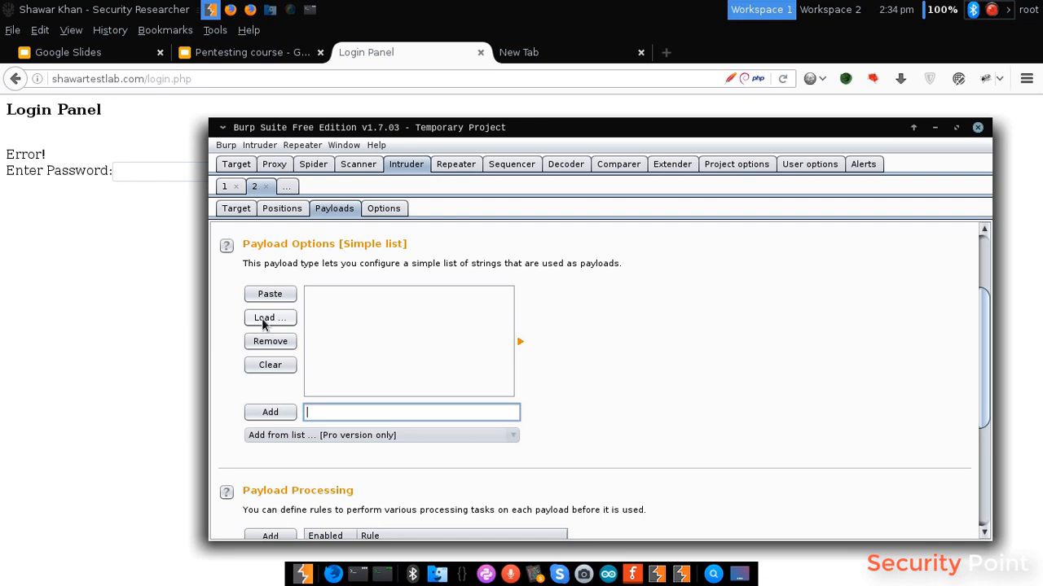
pyautogui.moveTo(269, 318)
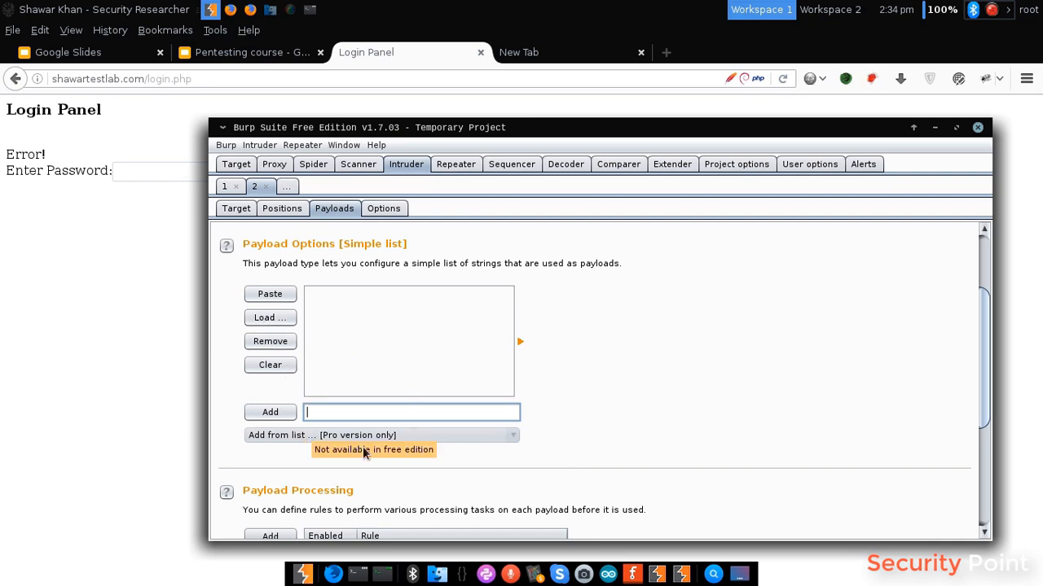
pyautogui.moveTo(349, 427)
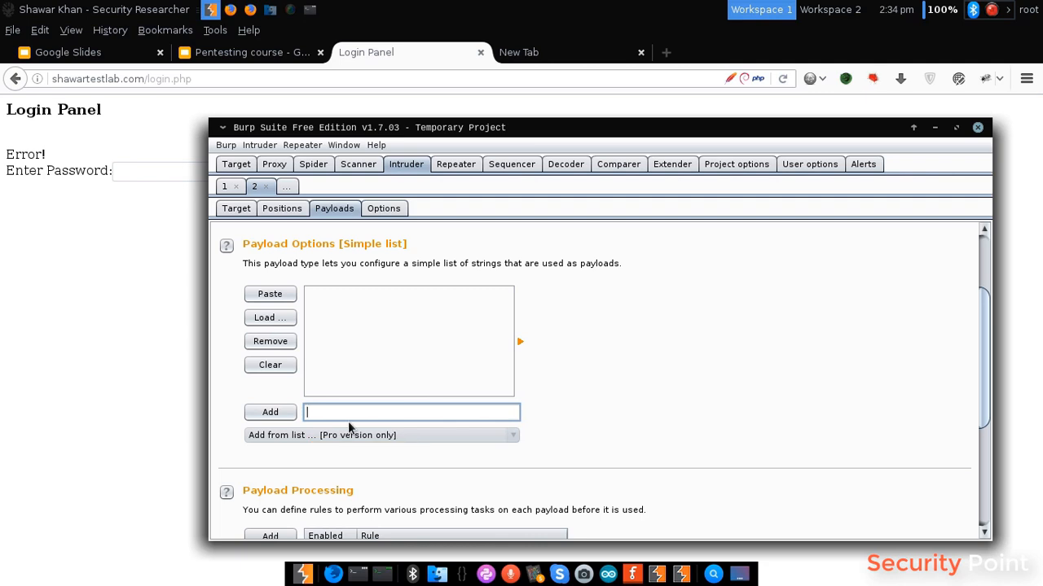
pyautogui.moveTo(478, 122)
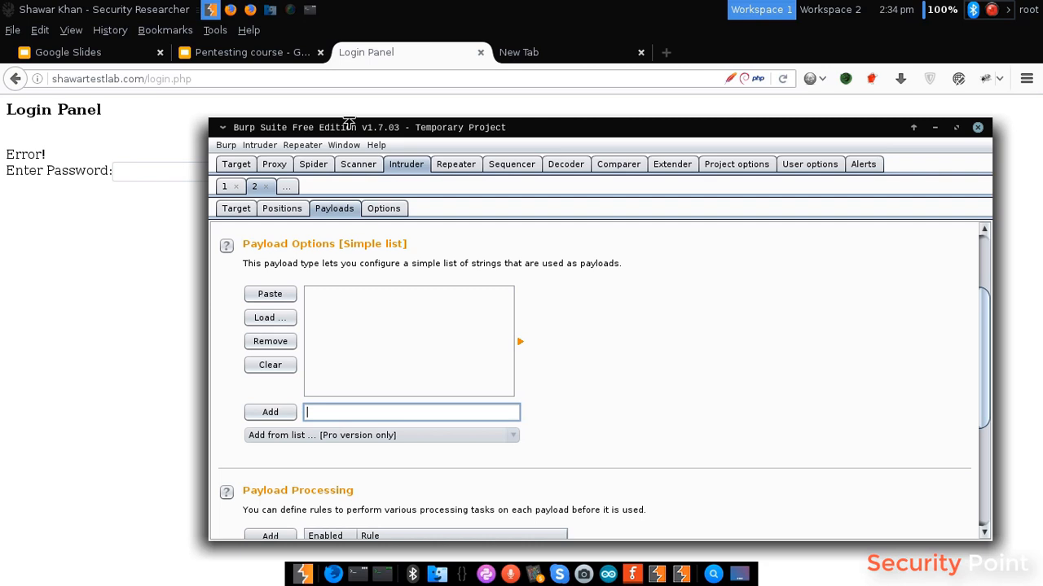
pyautogui.moveTo(357, 392)
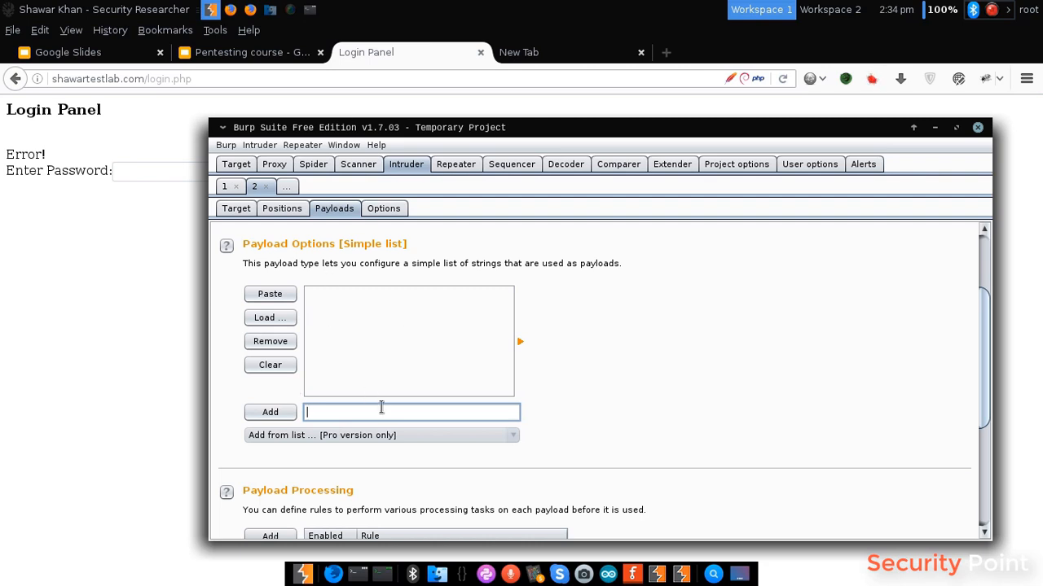
# Add passwords including administrator, password123 and !@#$ to the payload list.
pyautogui.click(270, 412)
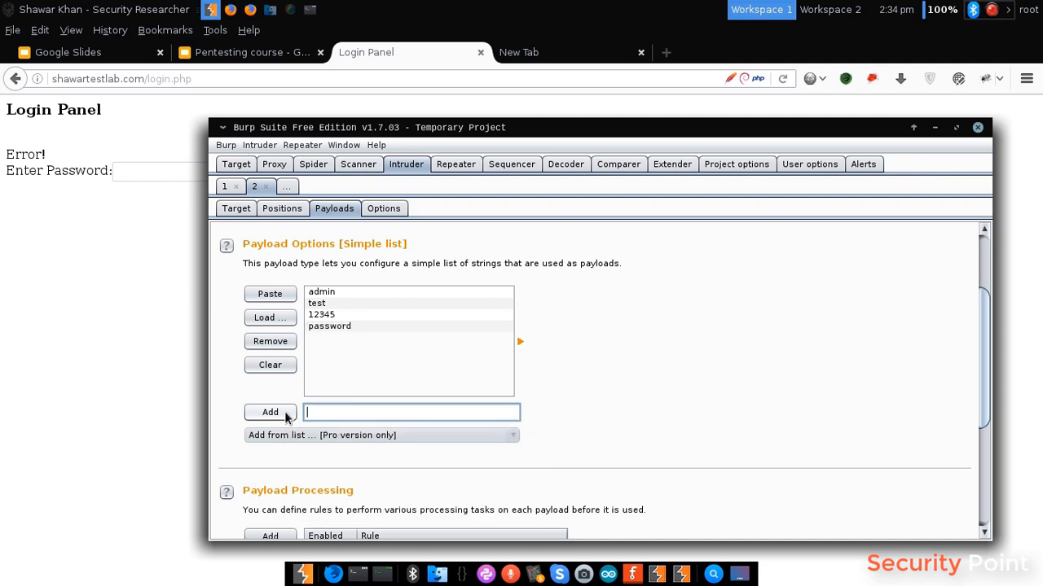
pyautogui.write('administ')
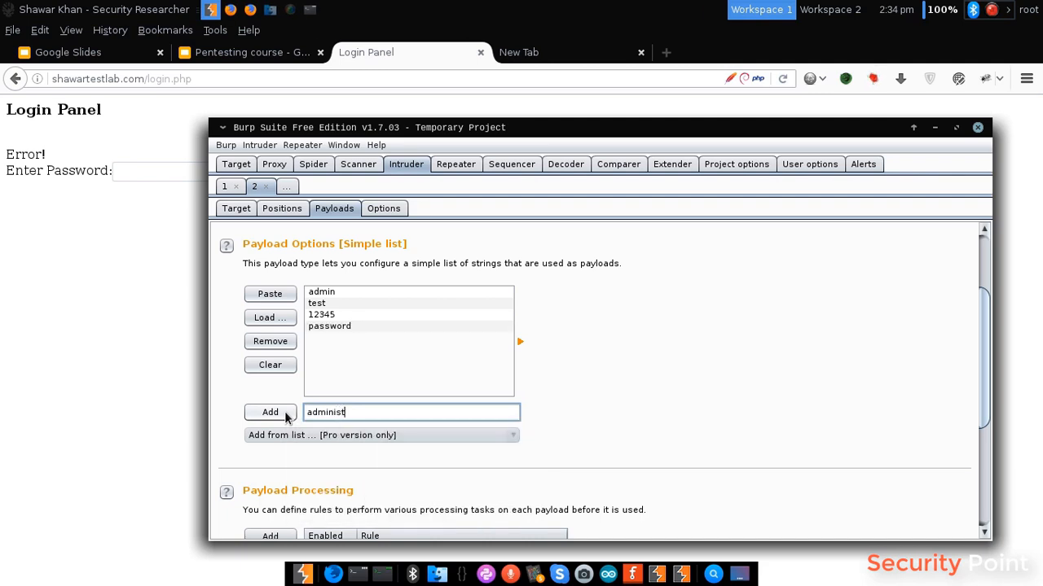
pyautogui.click(270, 412)
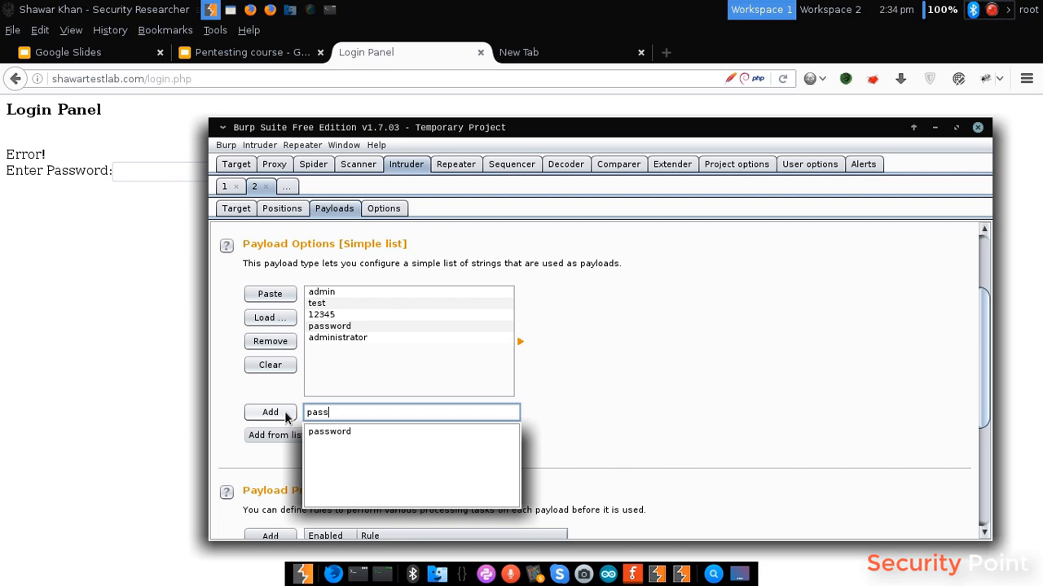
pyautogui.click(270, 413)
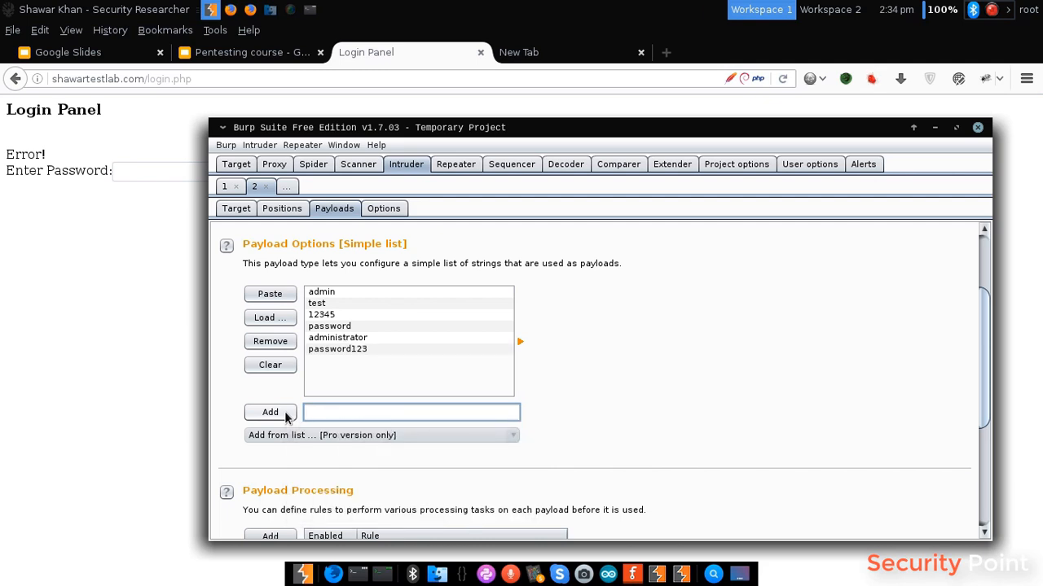
pyautogui.write('!@#$')
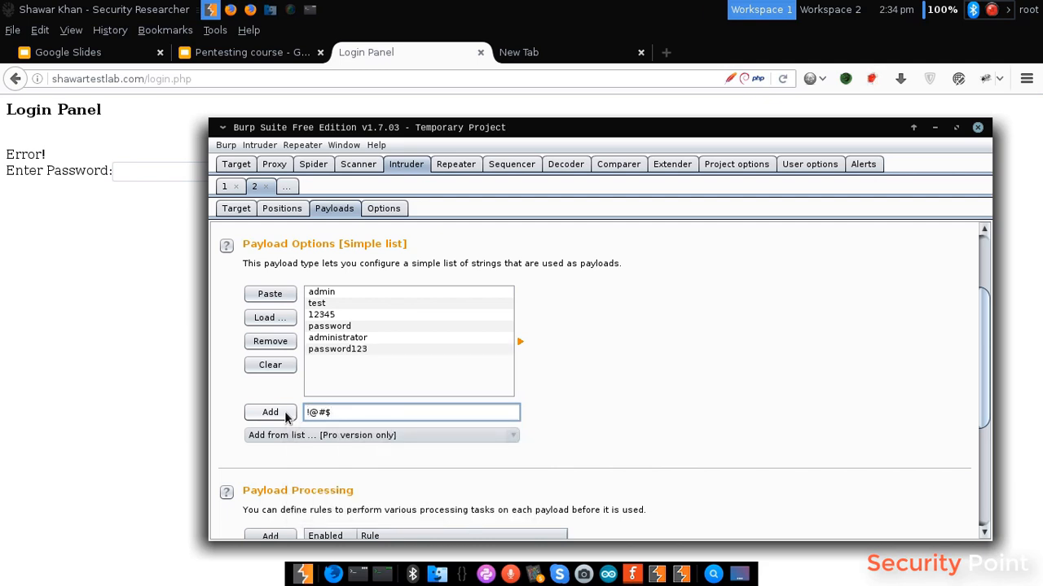
pyautogui.click(270, 412)
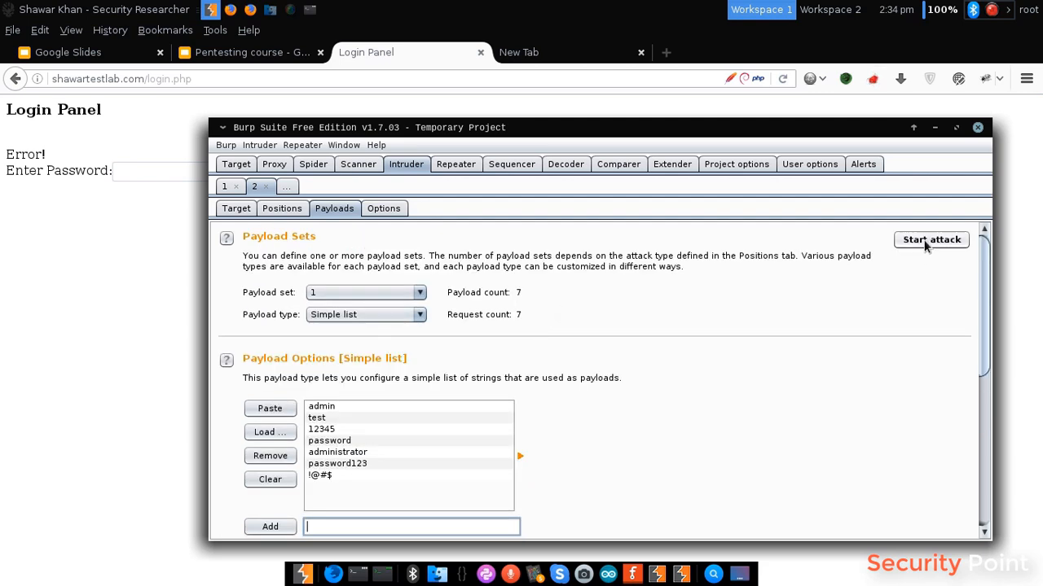
# Start the attack, dismiss the free edition warning, and run all seven requests.
pyautogui.click(931, 239)
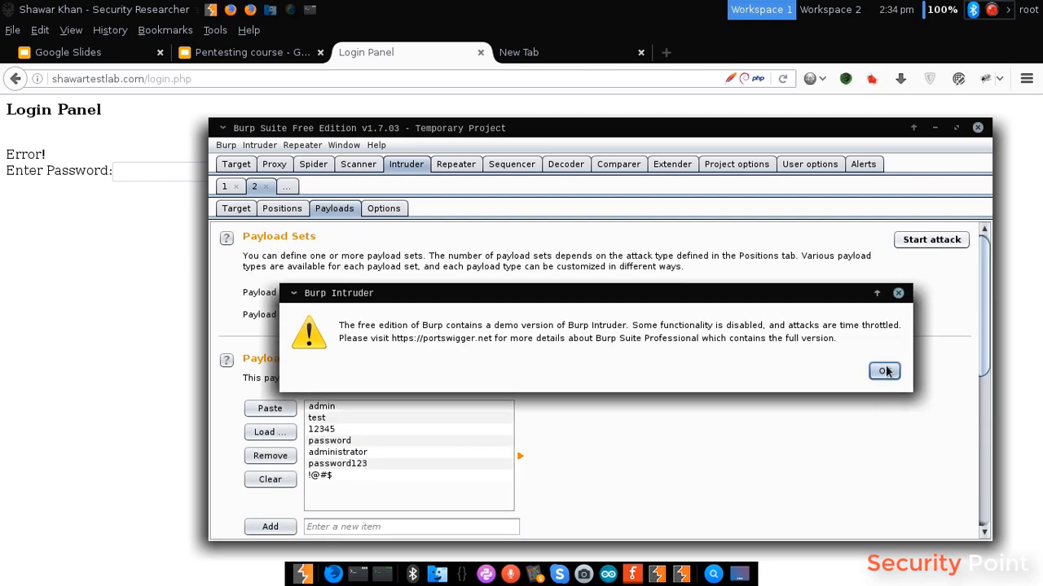
pyautogui.click(884, 370)
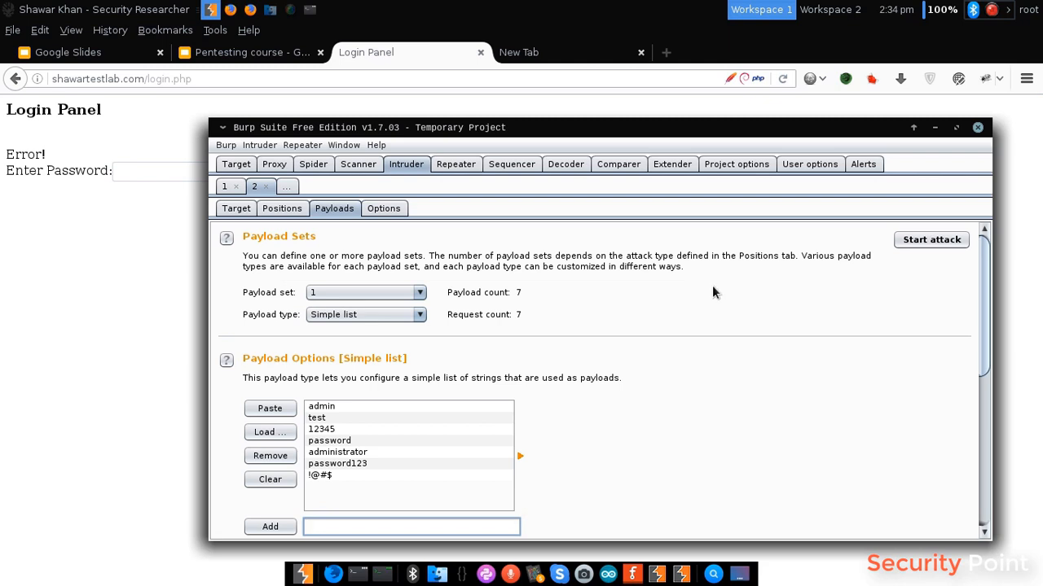
pyautogui.click(411, 526)
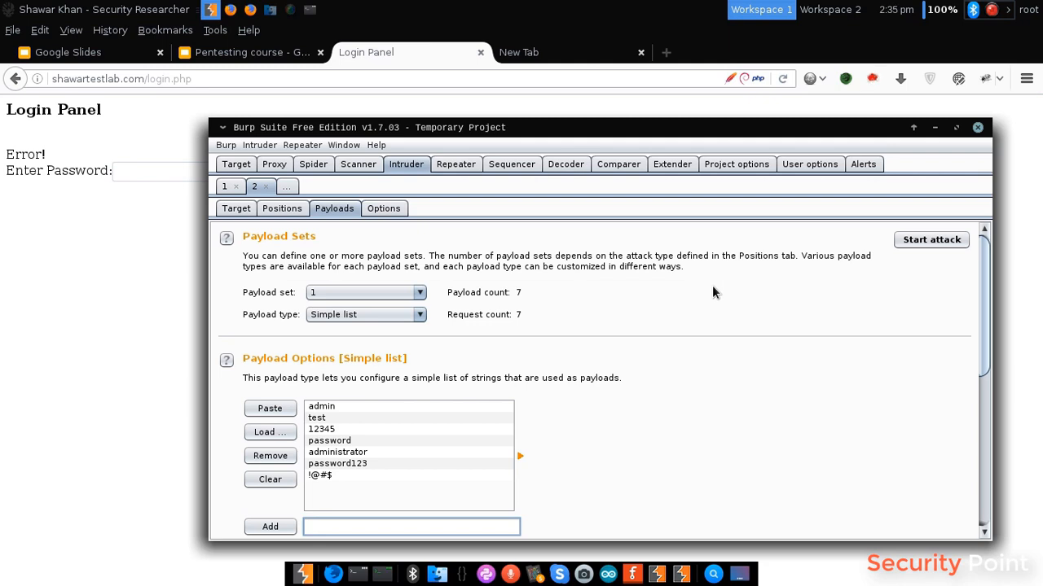
pyautogui.click(930, 240)
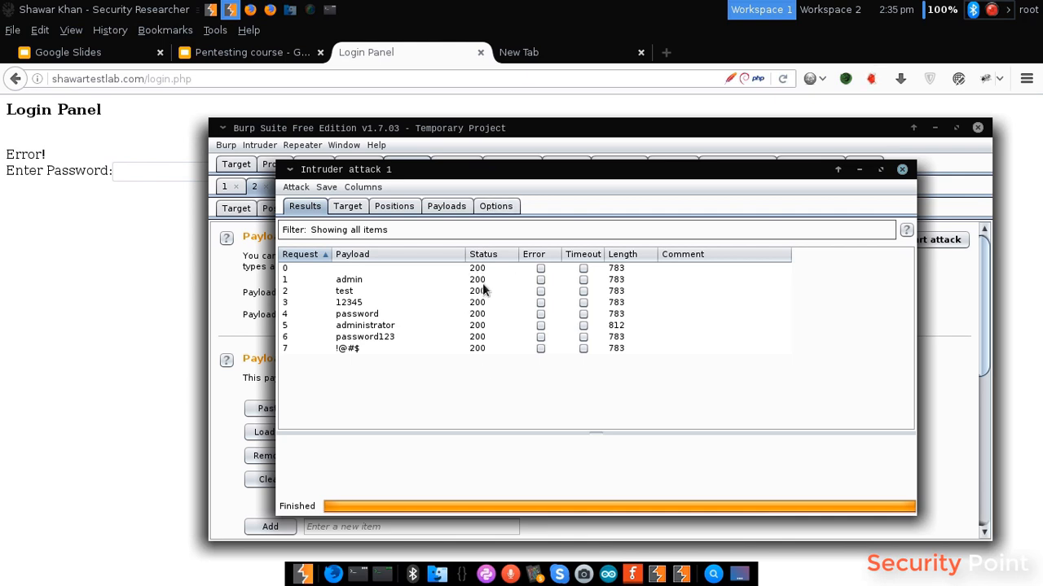
pyautogui.moveTo(485, 271)
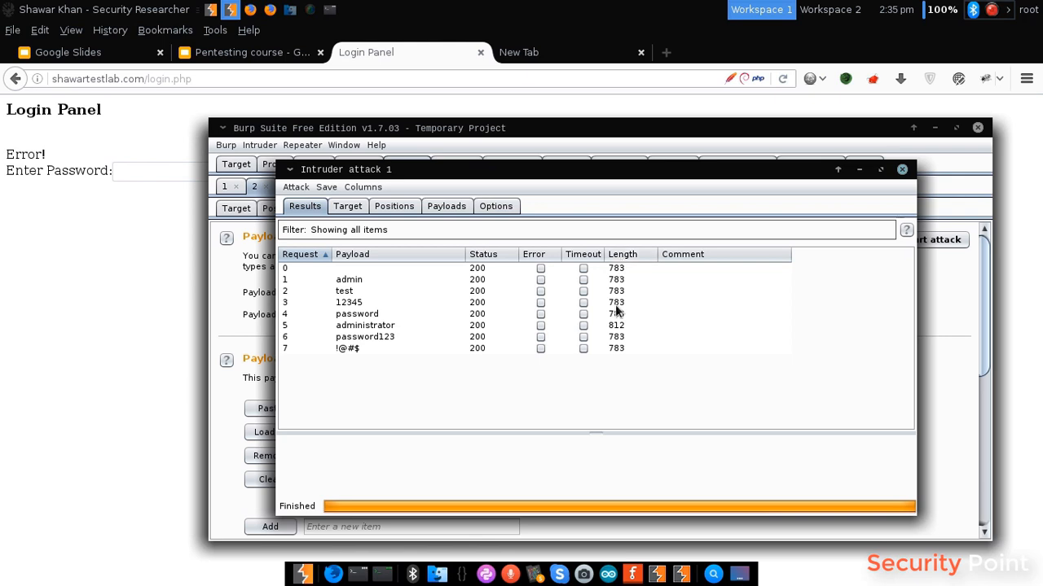
pyautogui.moveTo(593, 176)
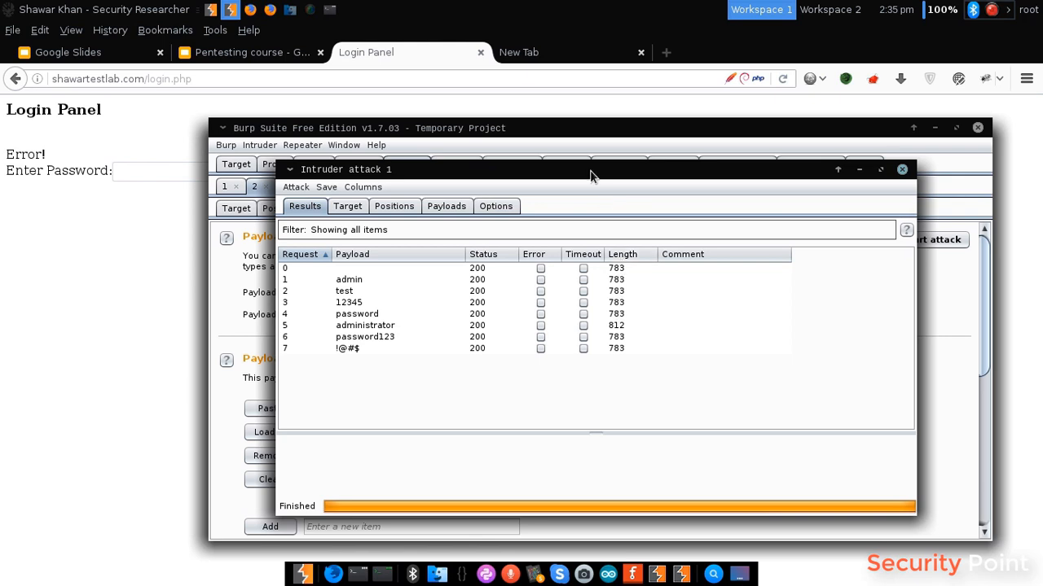
pyautogui.click(352, 268)
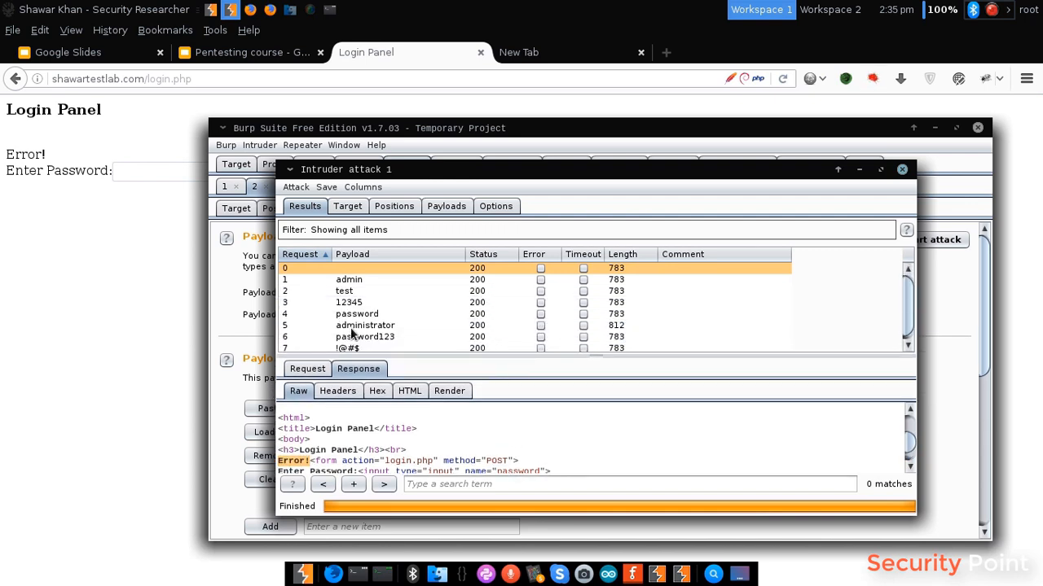
pyautogui.click(365, 325)
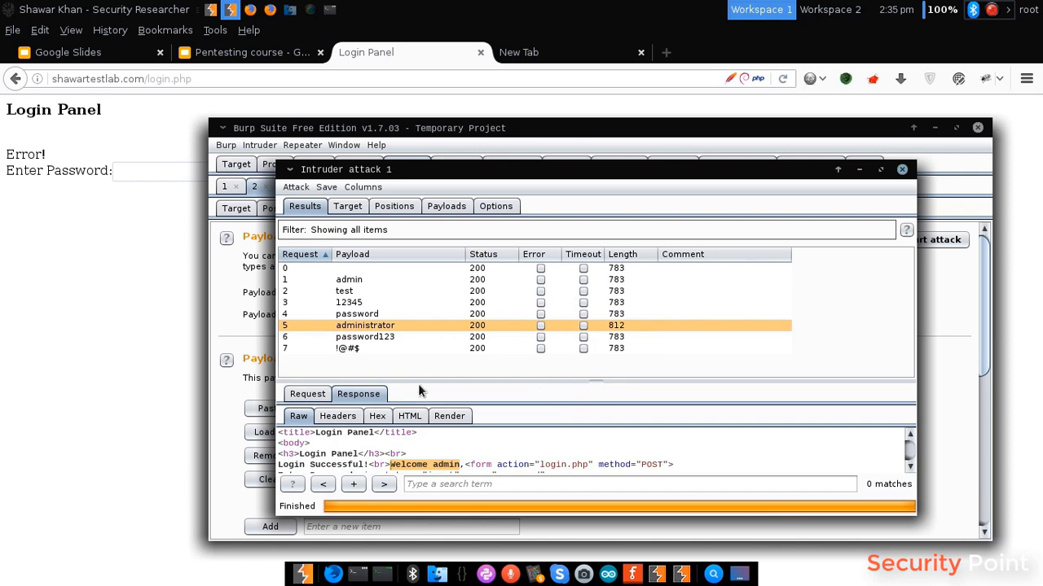
# Select the 'administrator' password value in the Intruder request and copy it.
pyautogui.click(307, 290)
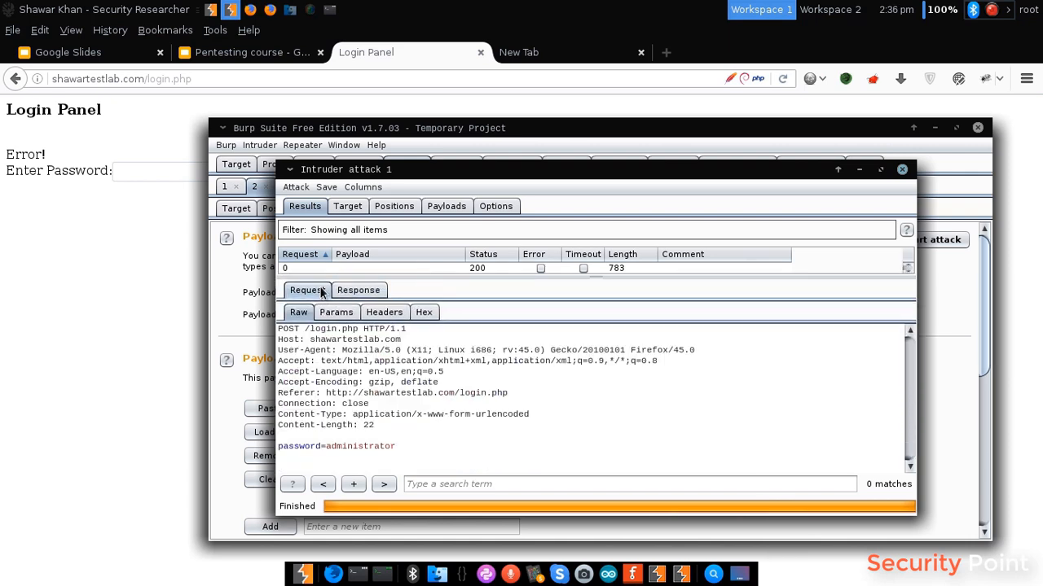
pyautogui.doubleClick(350, 446)
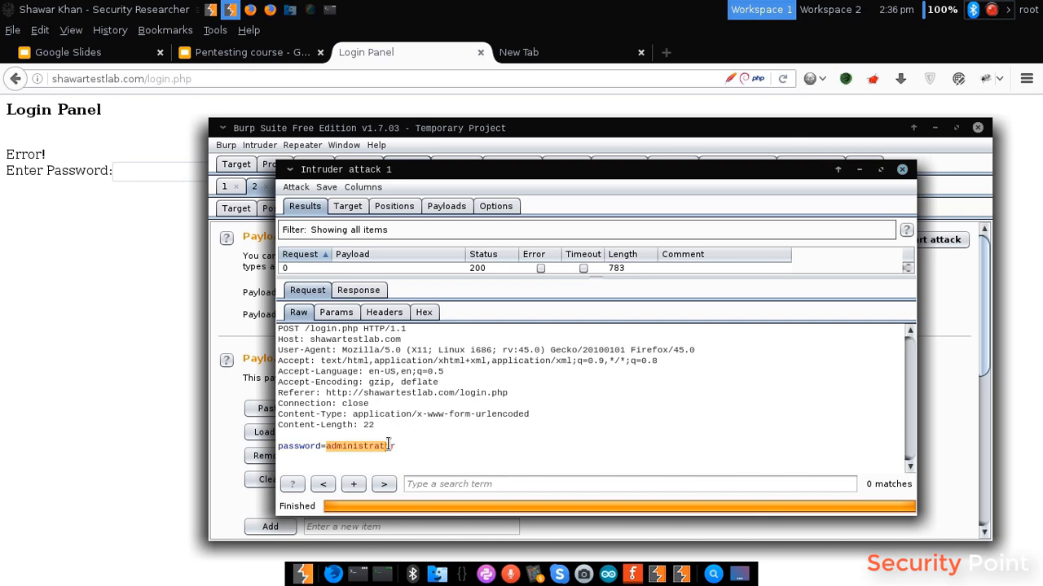
pyautogui.click(358, 290)
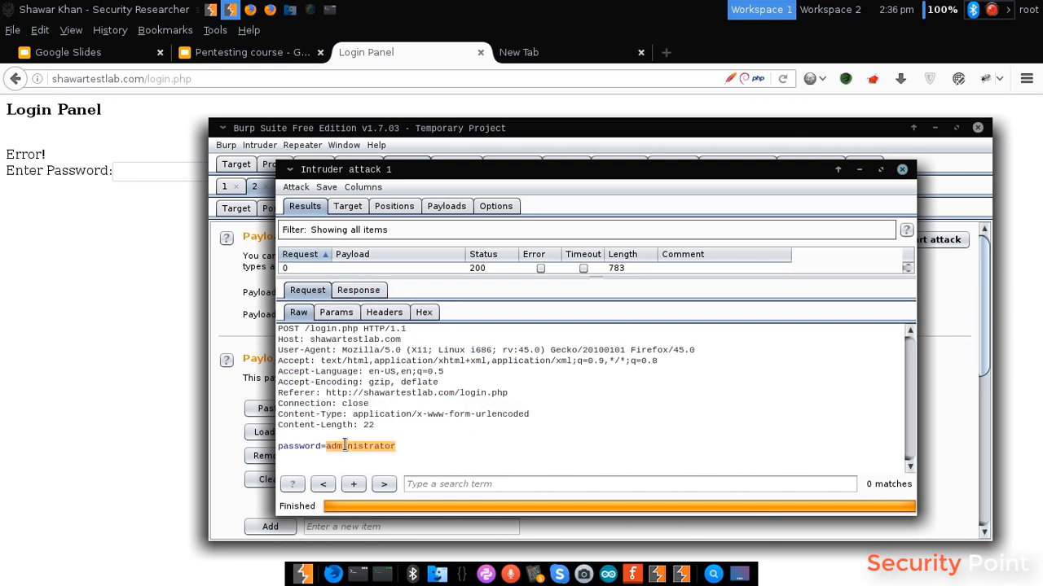
pyautogui.rightClick(342, 445)
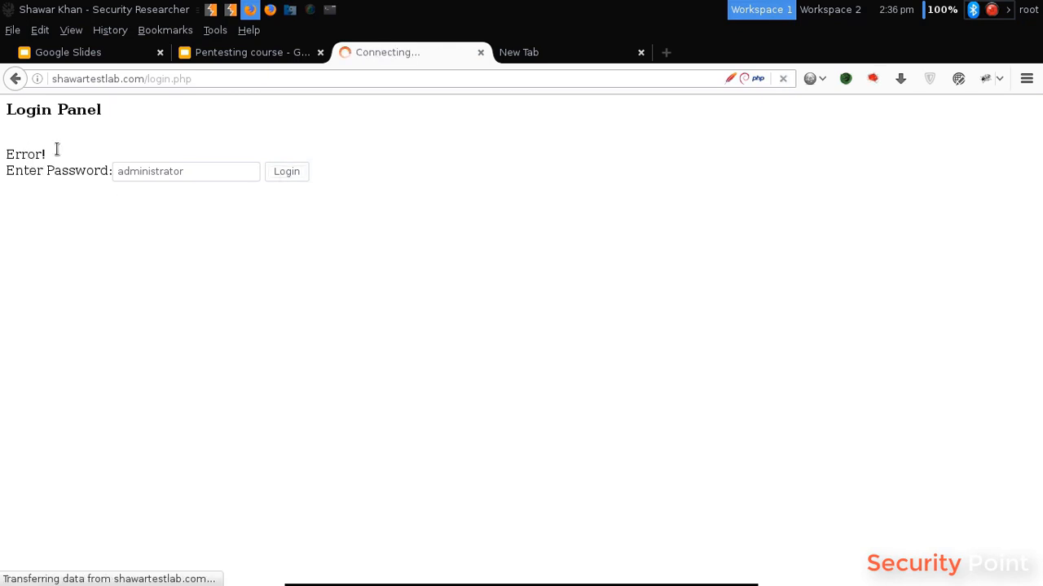
pyautogui.click(286, 171)
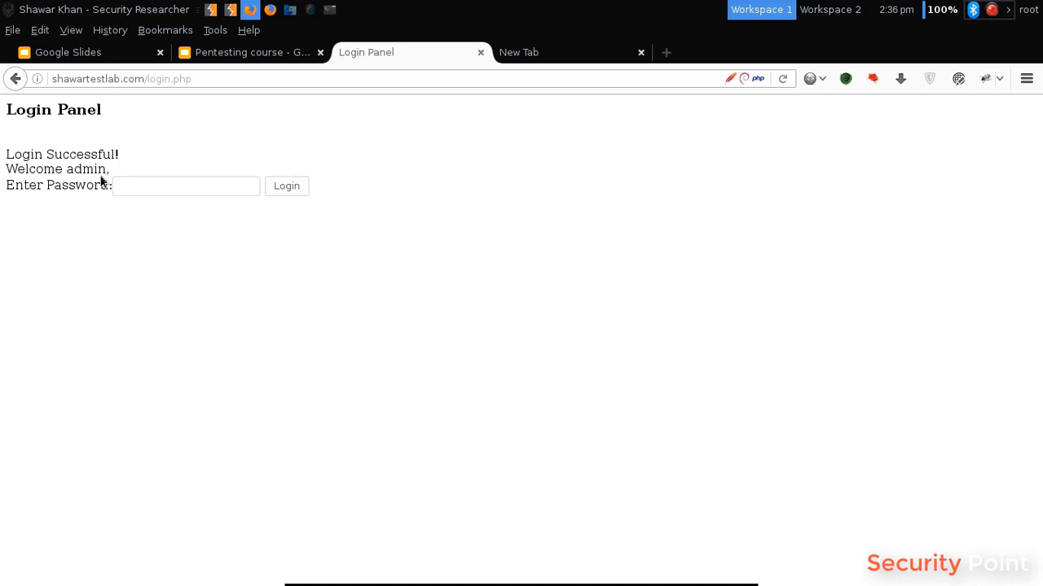
pyautogui.moveTo(10, 161)
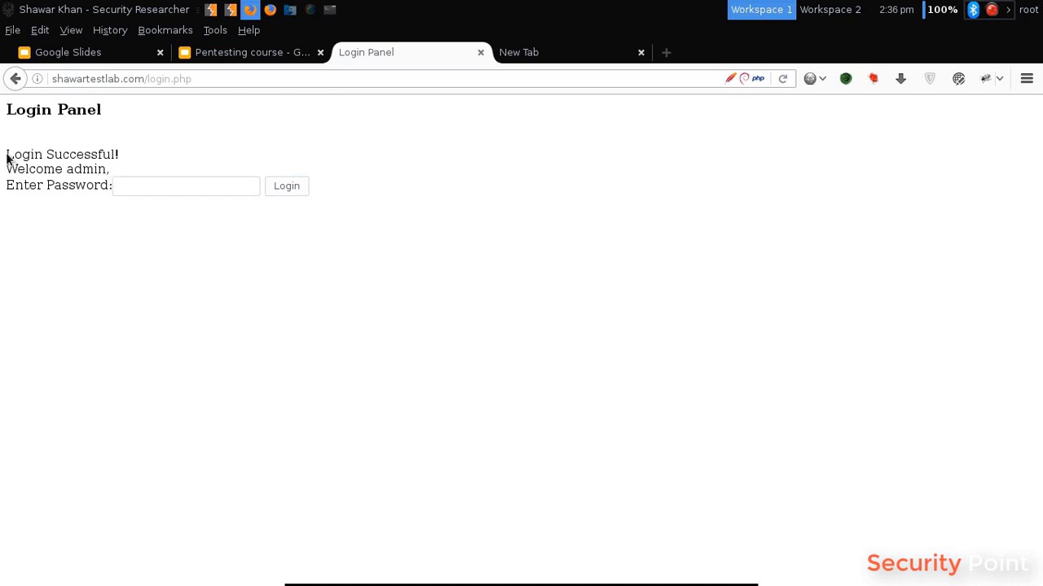
pyautogui.moveTo(7, 154); pyautogui.dragTo(110, 176)
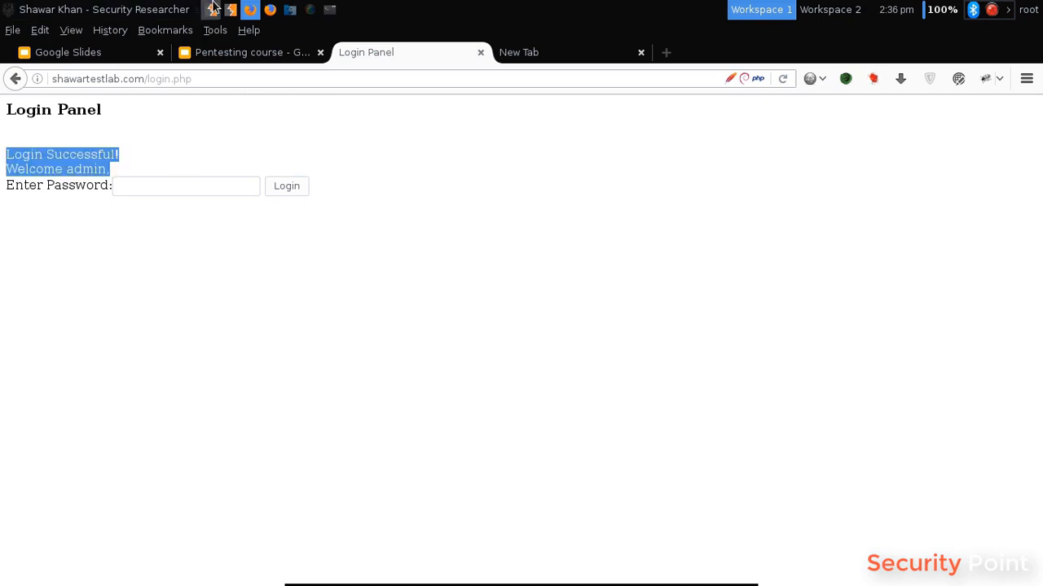